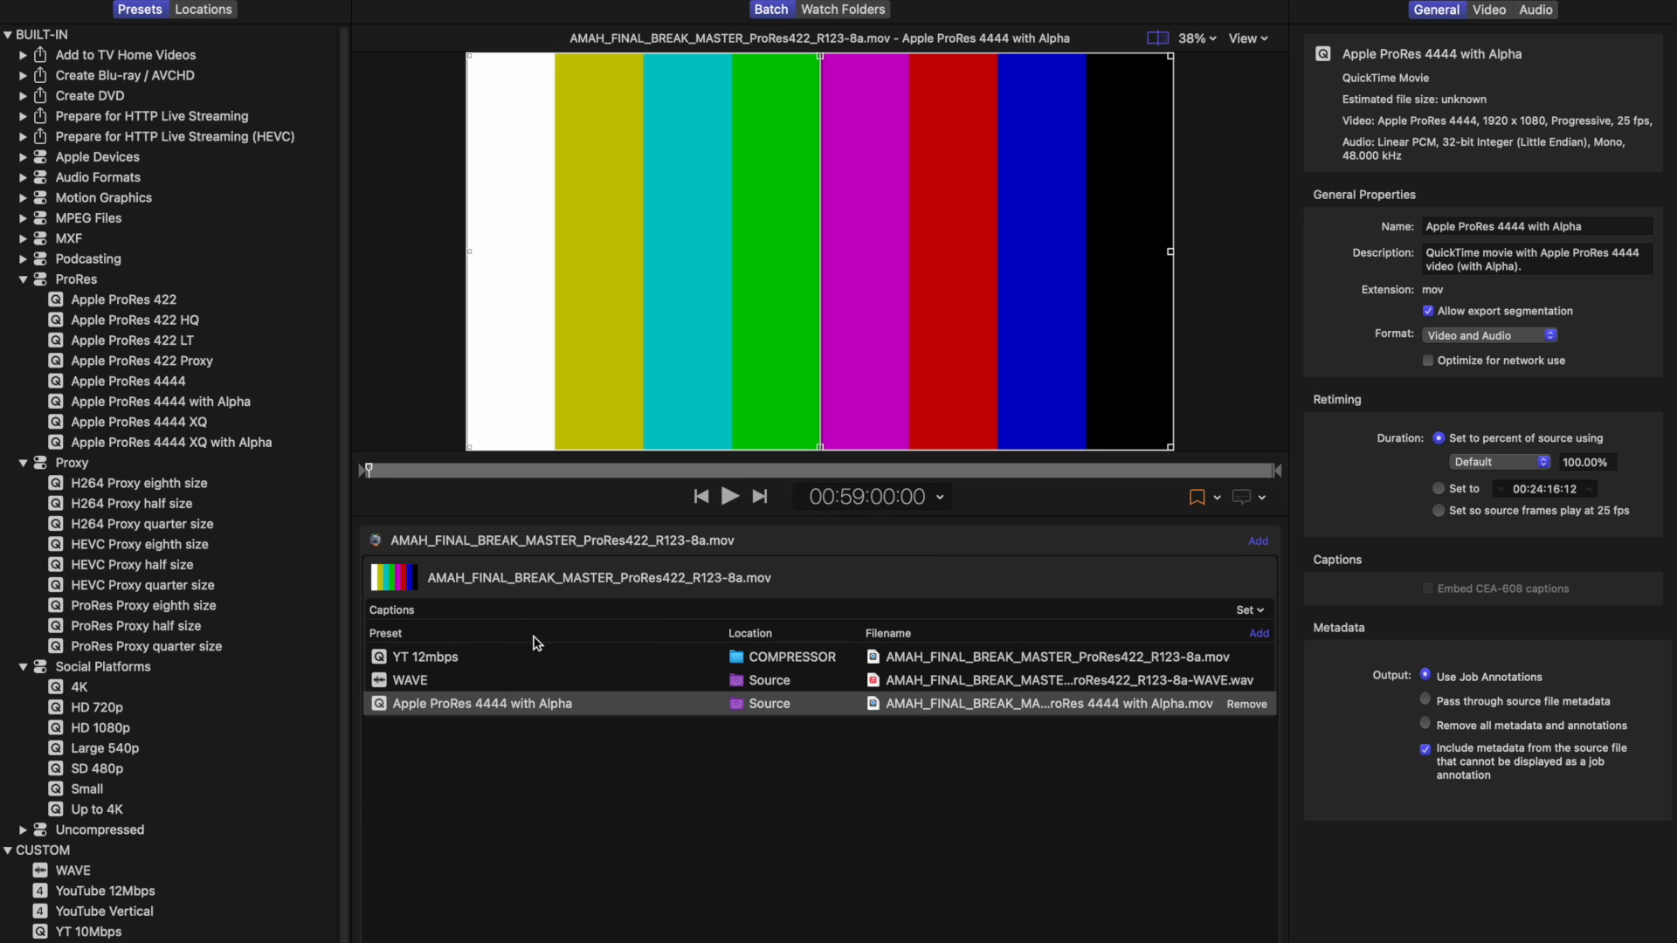
pyautogui.moveTo(24, 286)
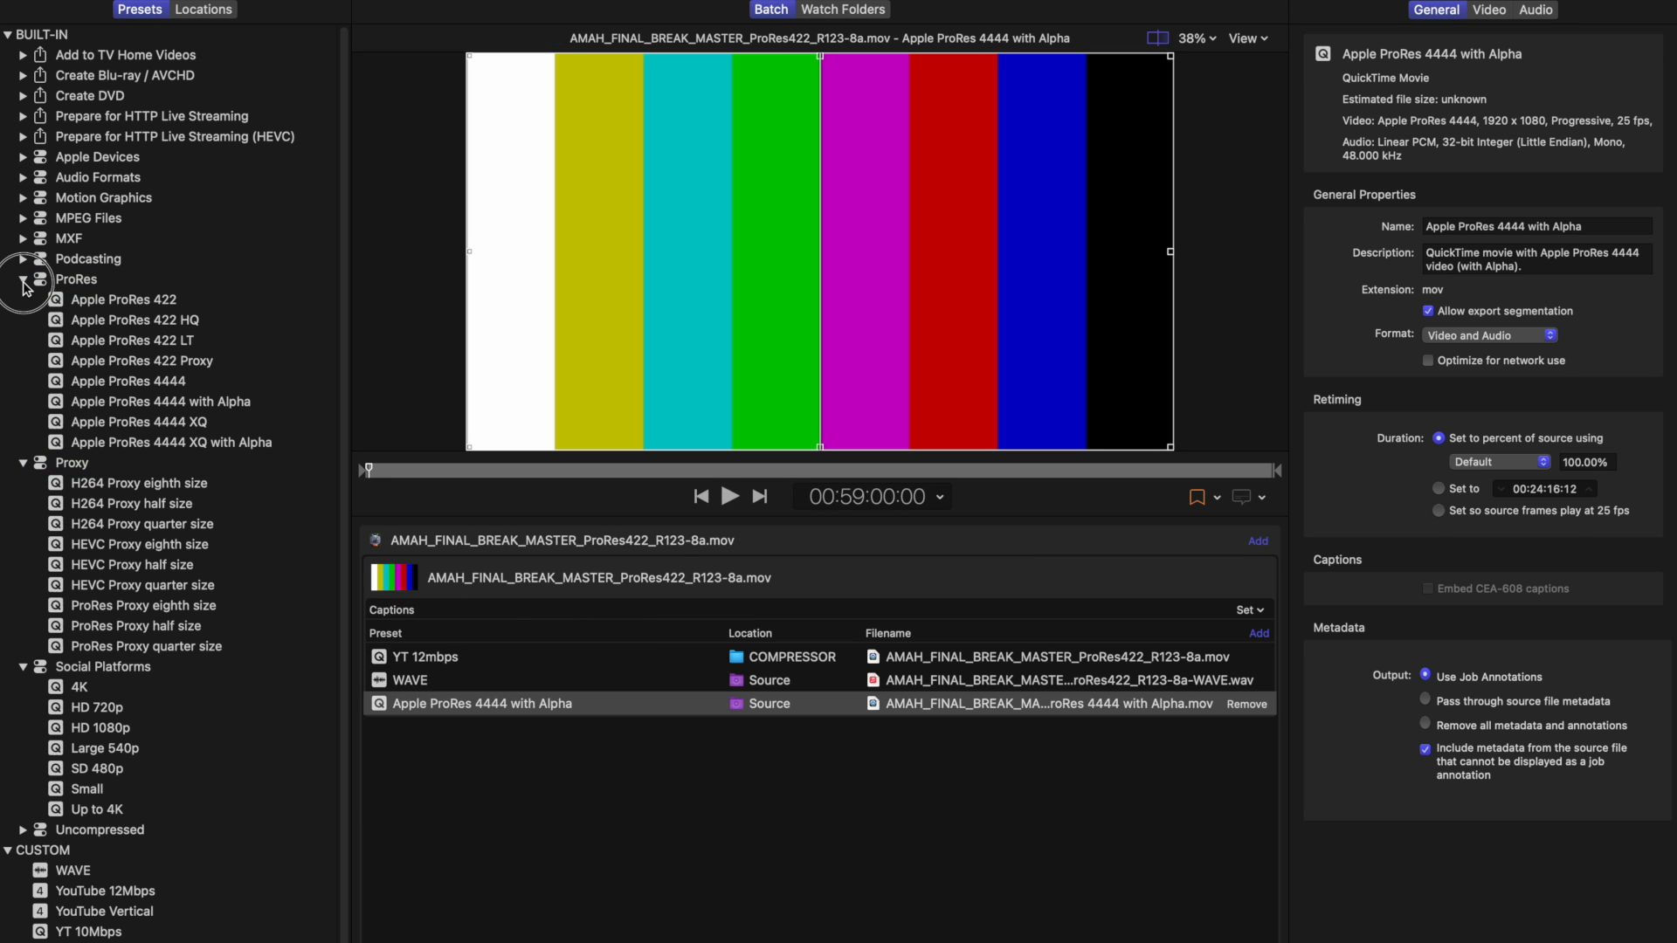
# Switch from Compressor's finished batch back to Media Composer
pyautogui.click(22, 279)
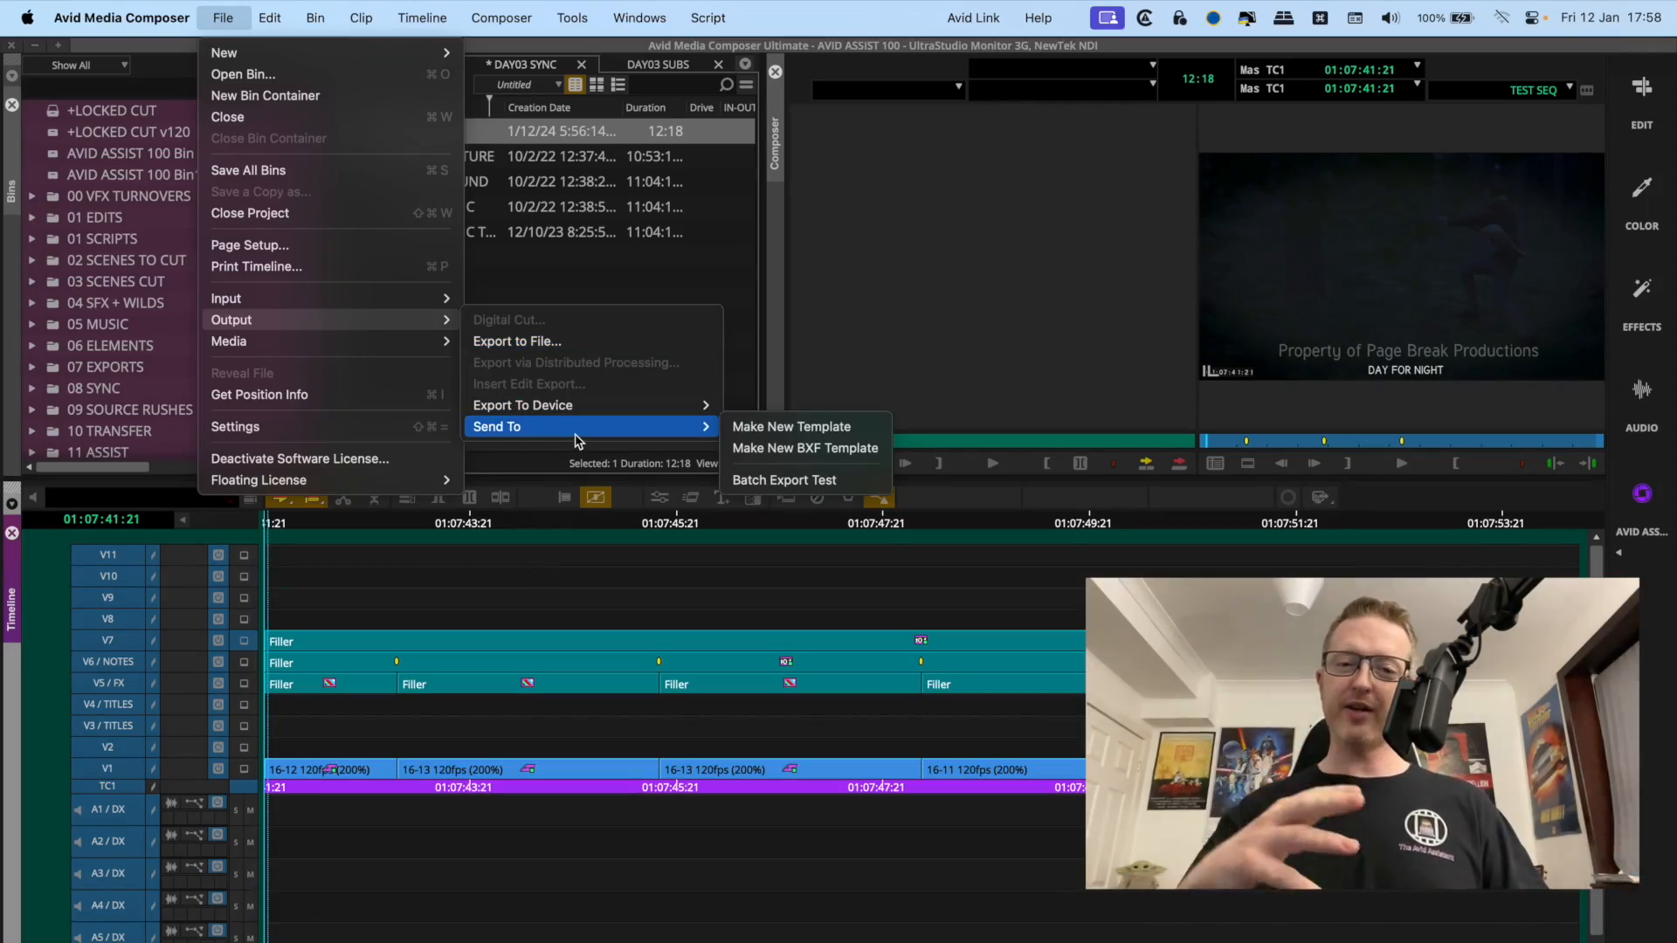
pyautogui.moveTo(791, 426)
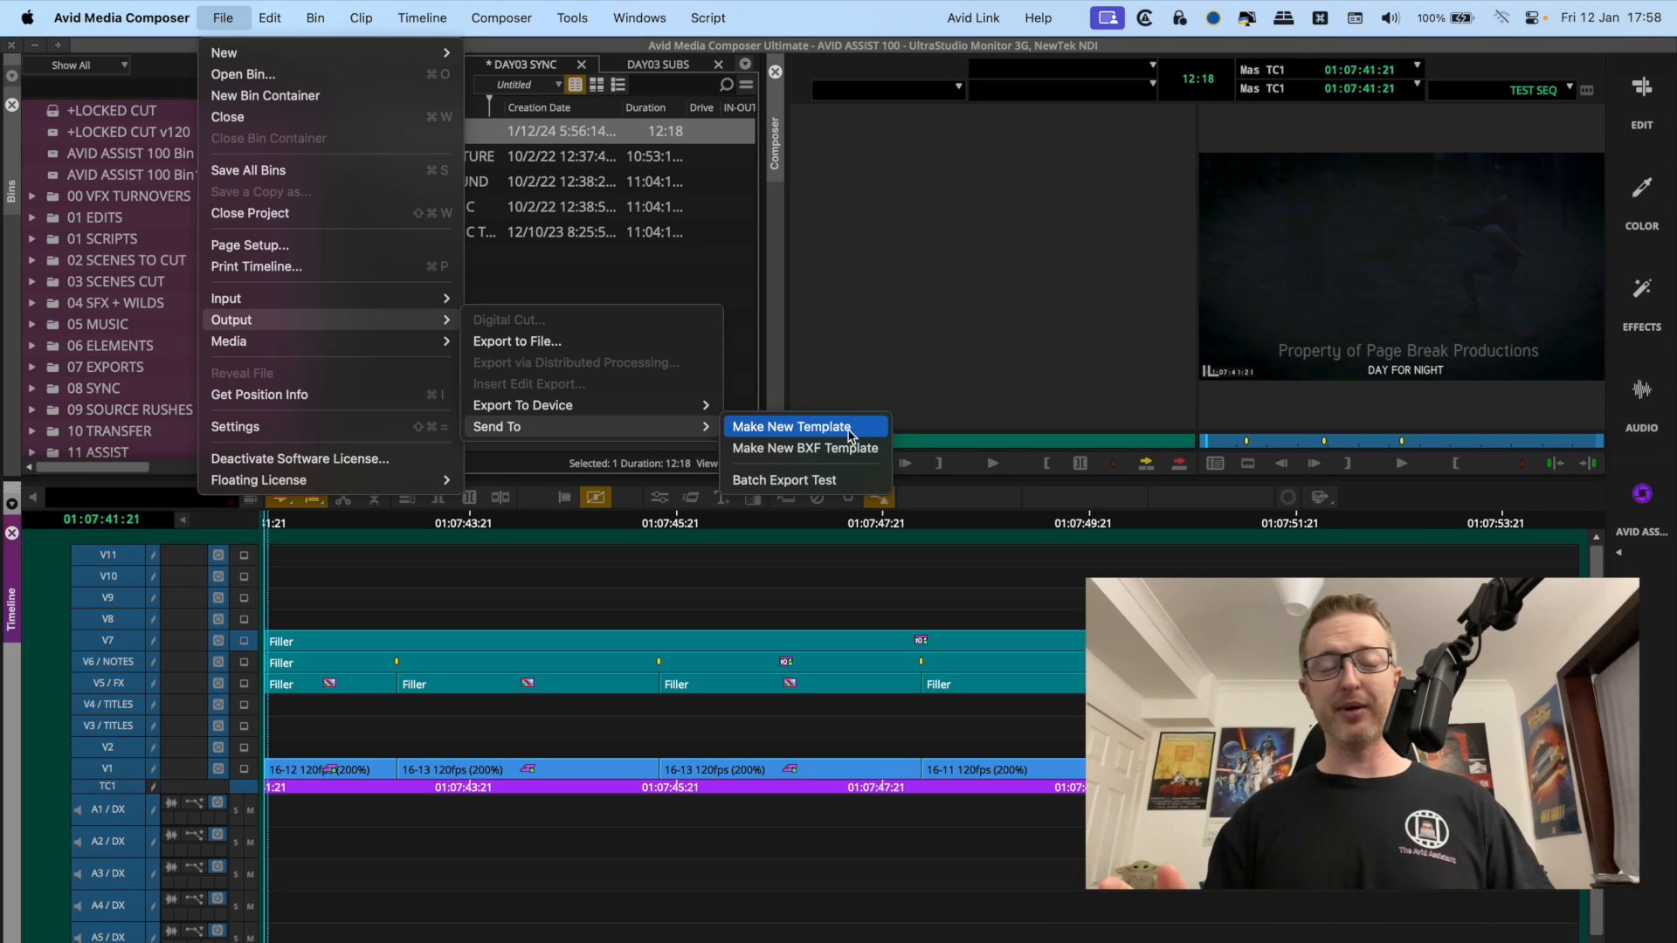
# Open the Batch Export Test template with H.264 10 Mbps, WAVE and Compressor auto-launch
pyautogui.click(784, 479)
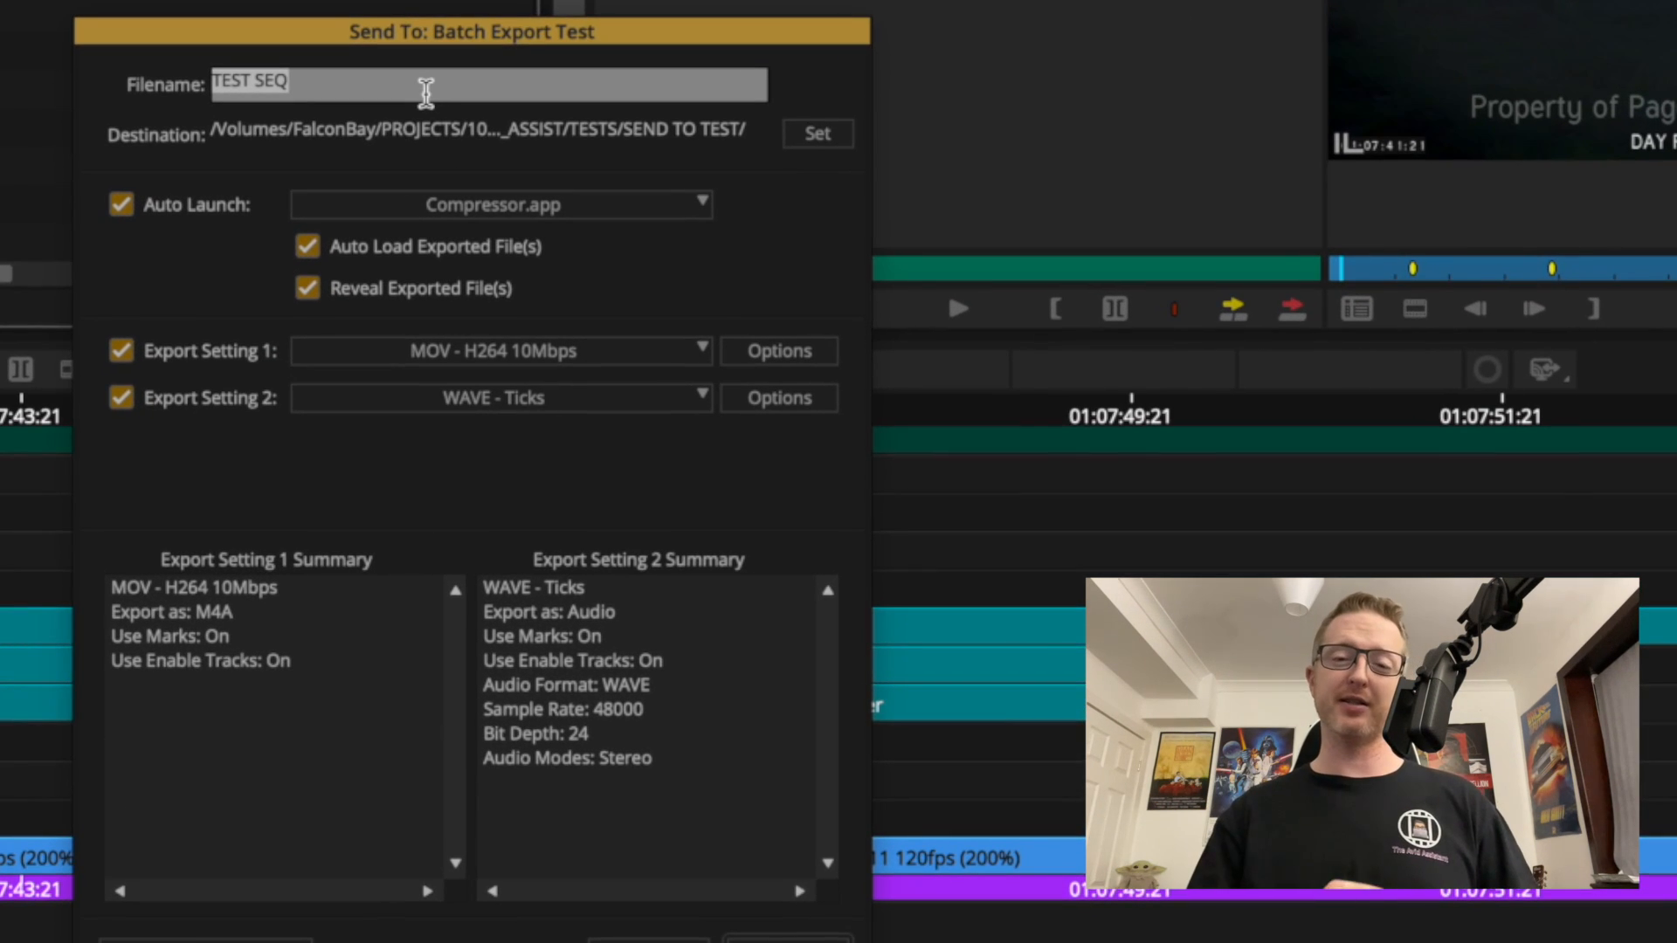
pyautogui.moveTo(161, 104)
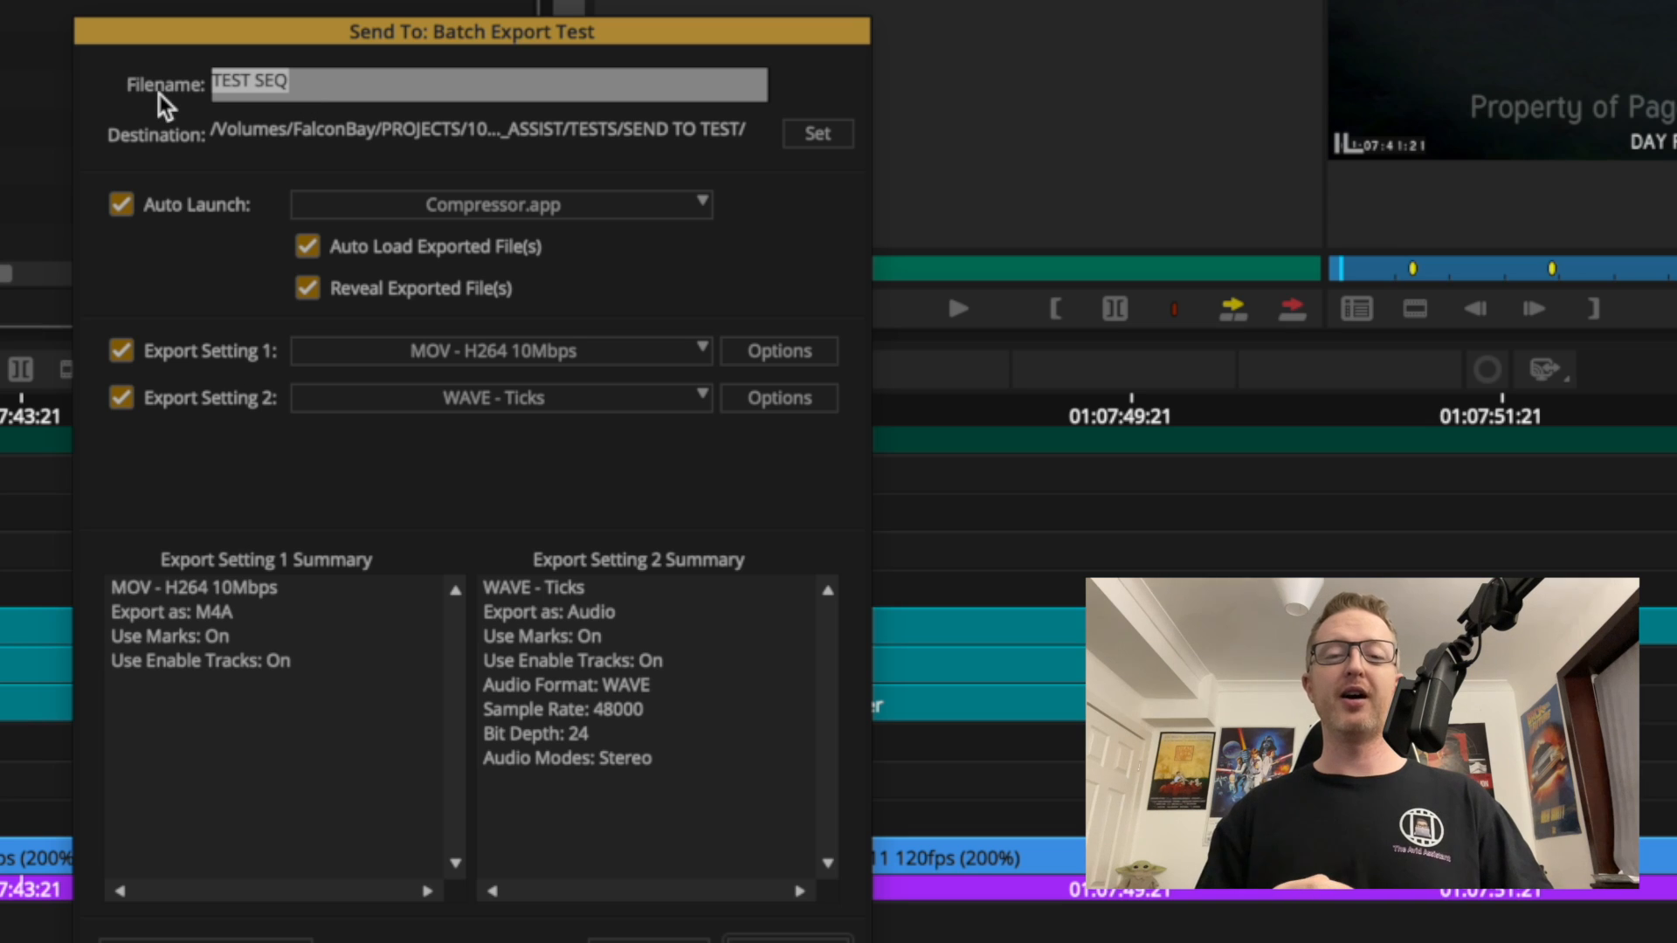
pyautogui.moveTo(313, 115)
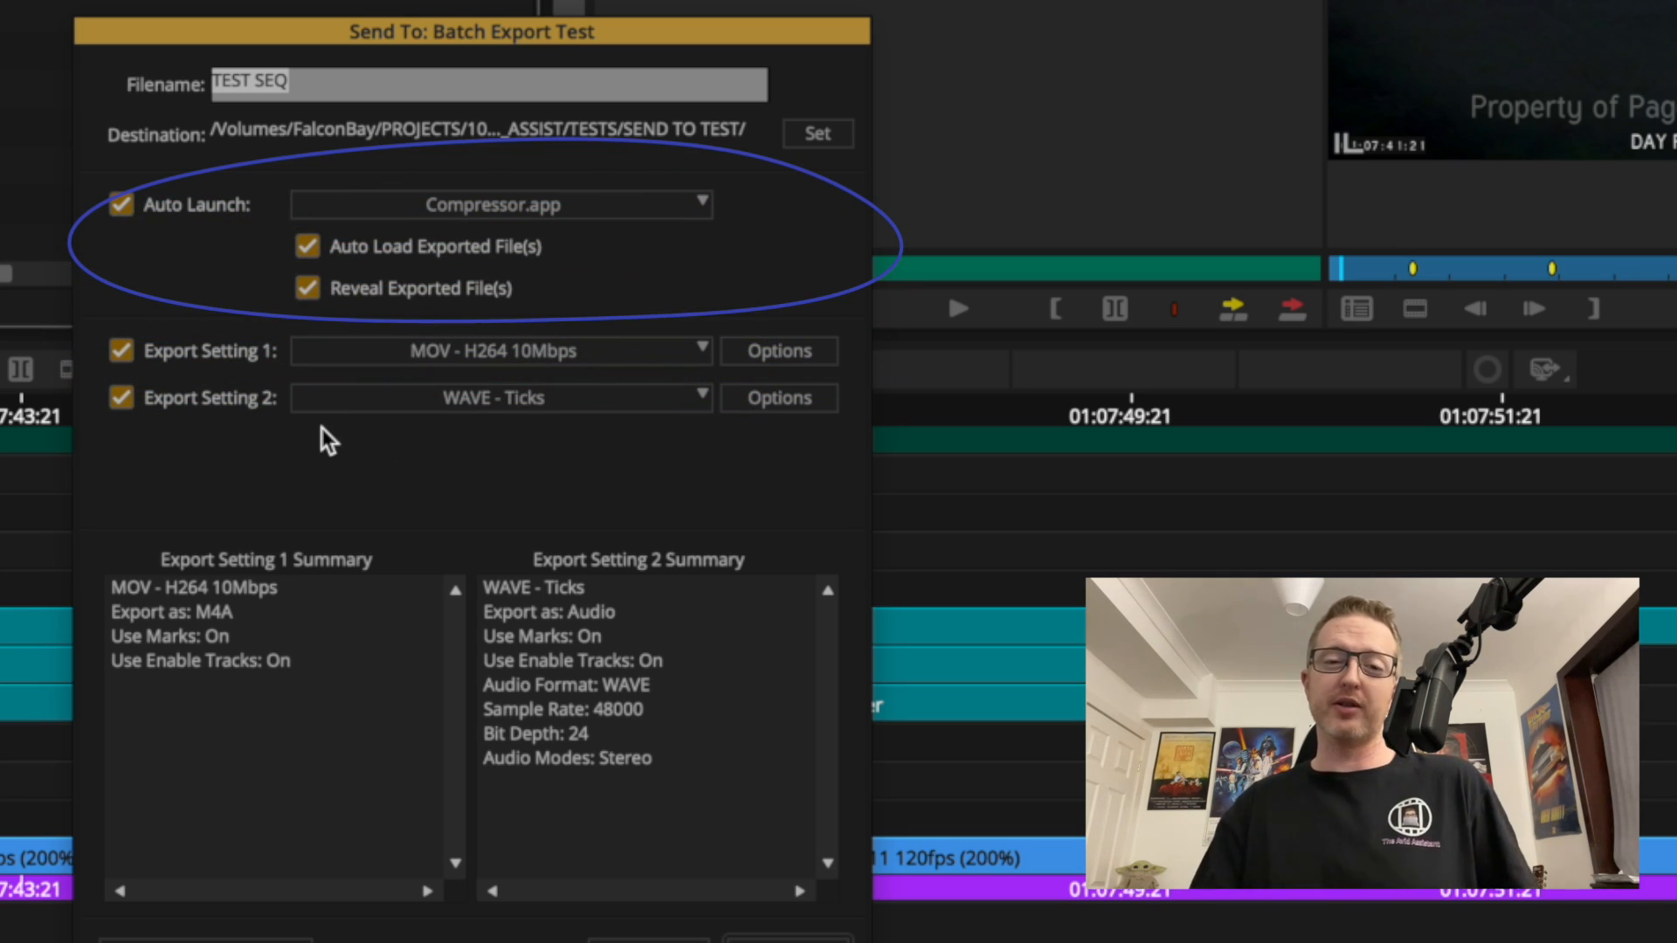
pyautogui.moveTo(379, 297)
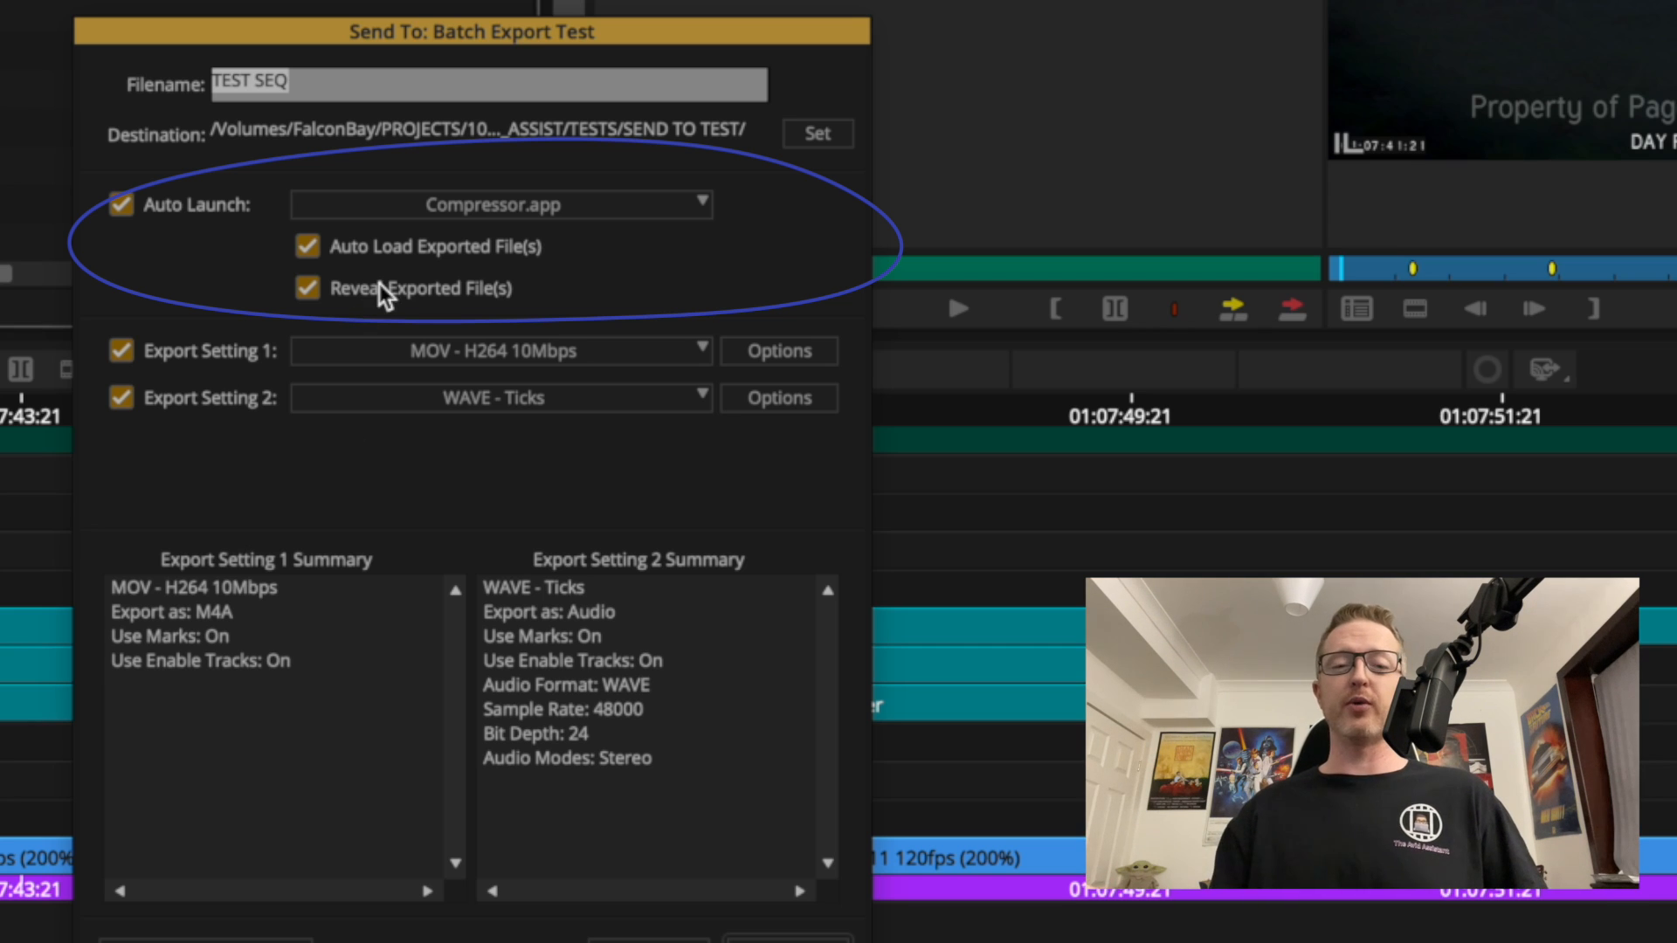
pyautogui.moveTo(540, 220)
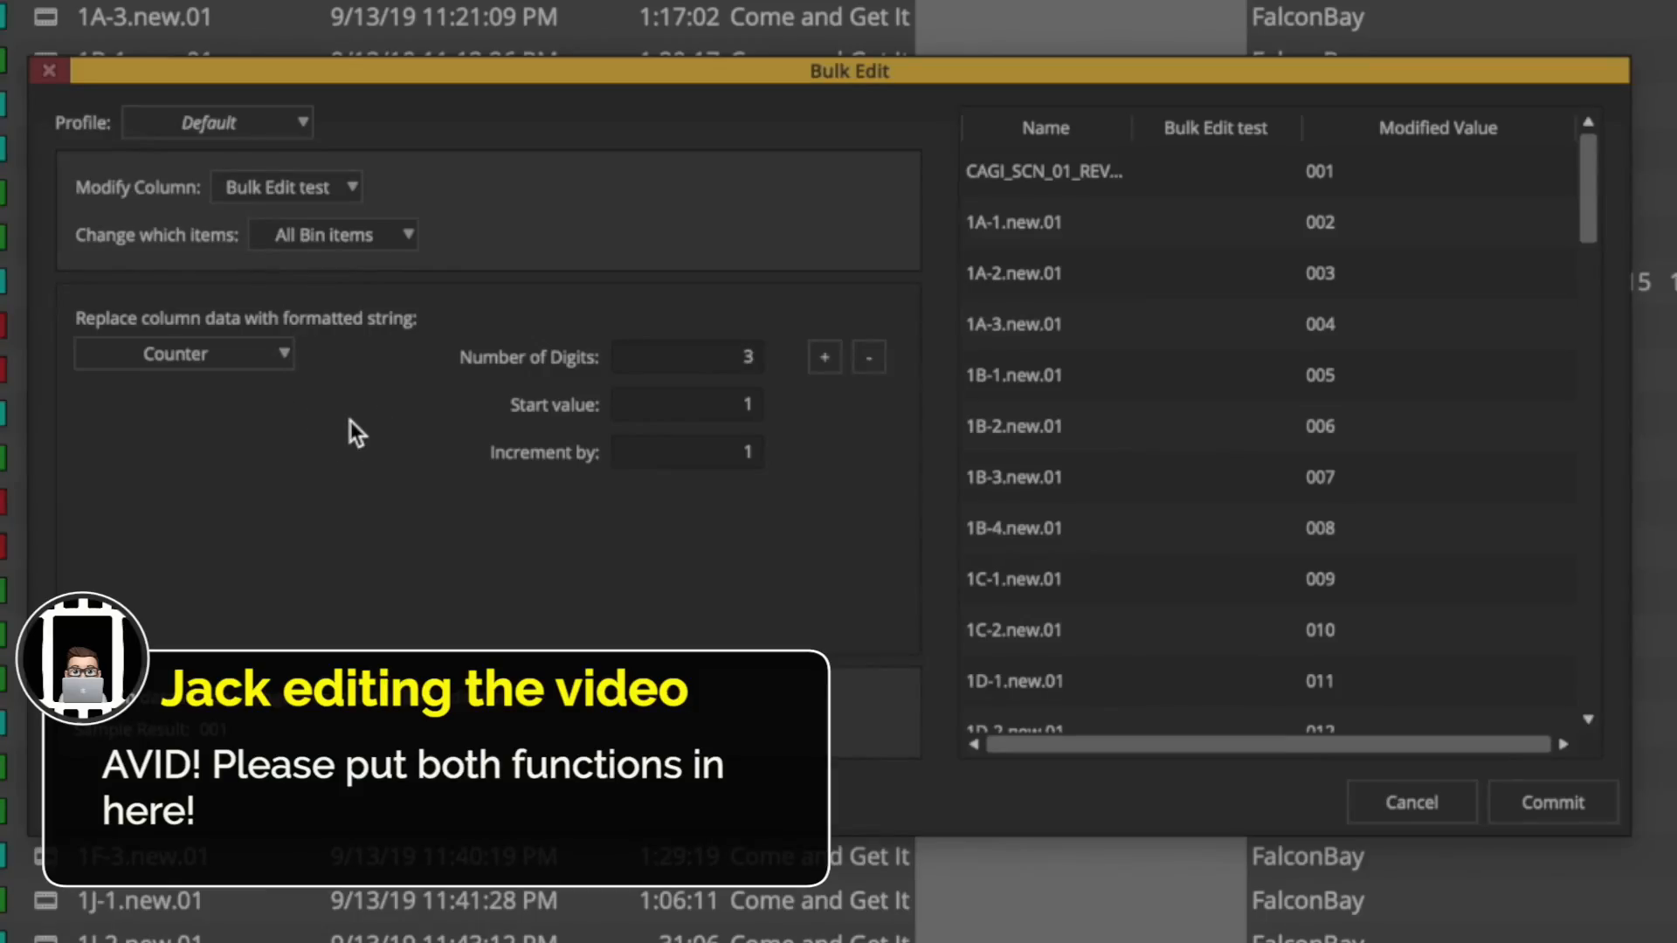
pyautogui.moveTo(1360, 175)
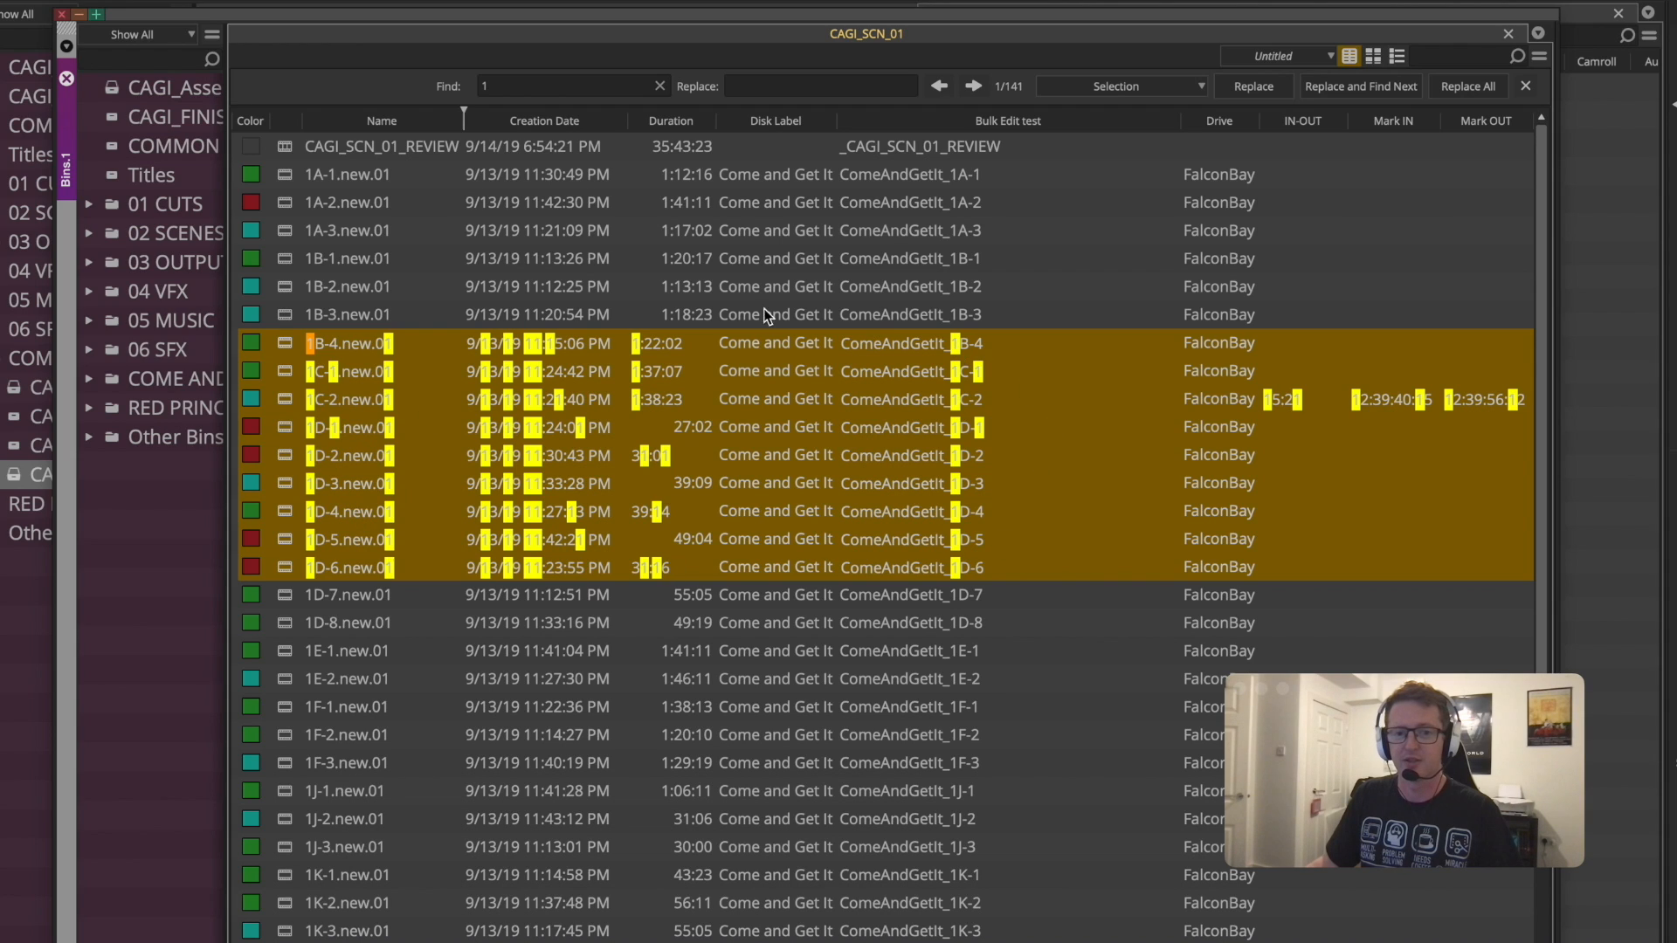
pyautogui.moveTo(534, 378)
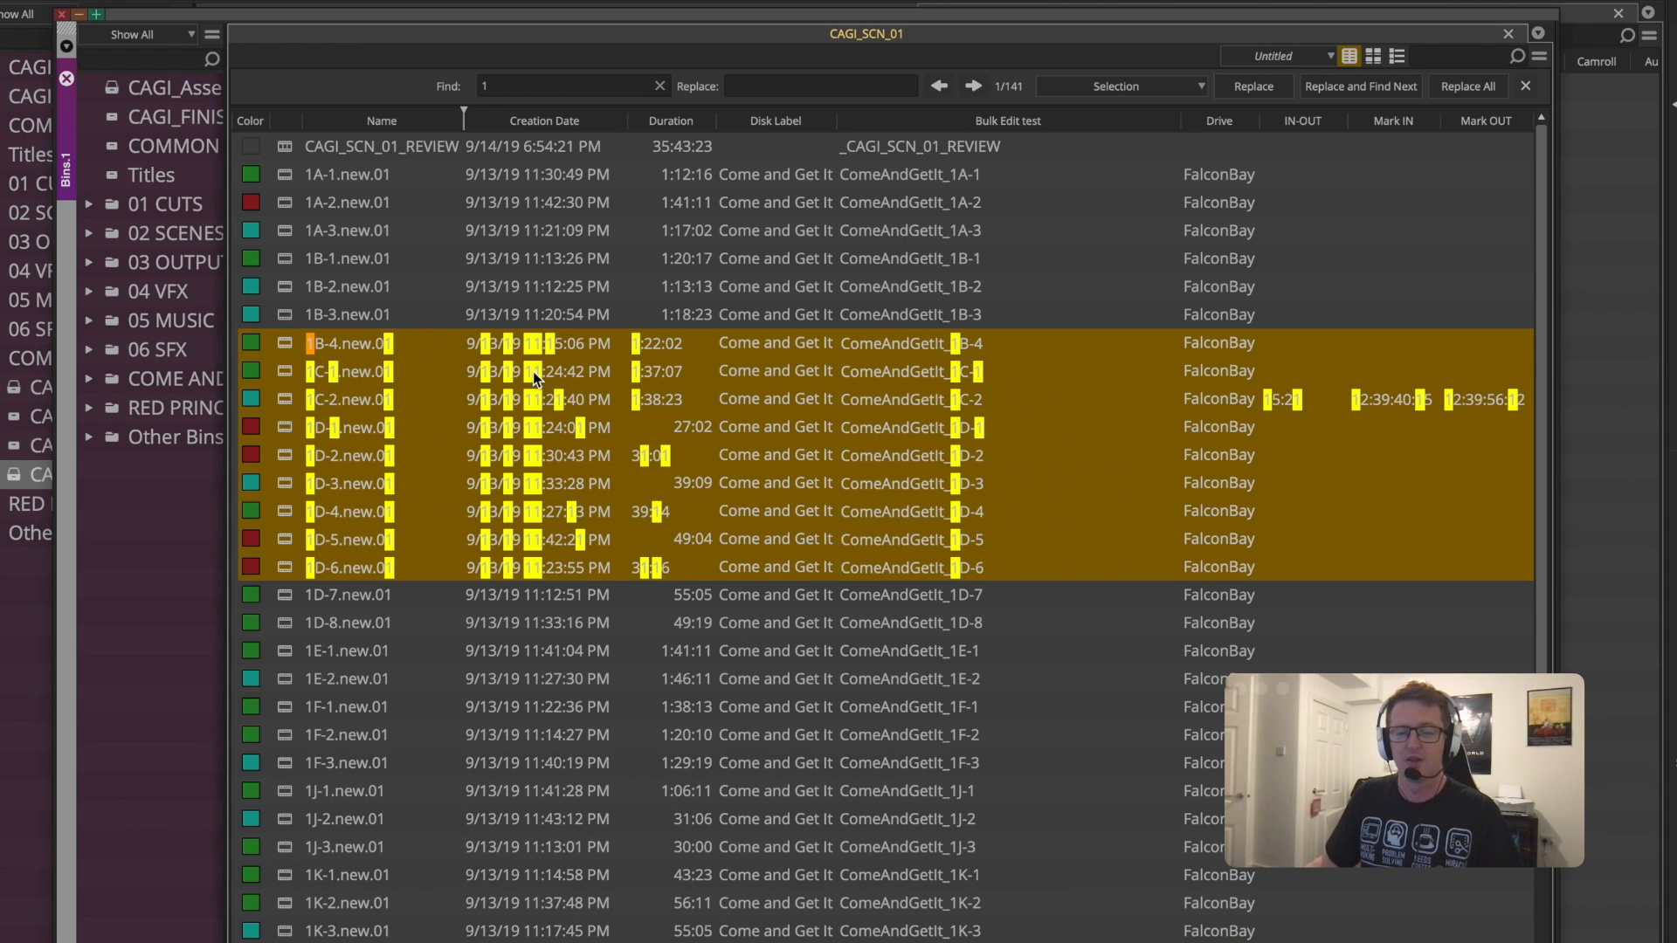
pyautogui.moveTo(369, 437)
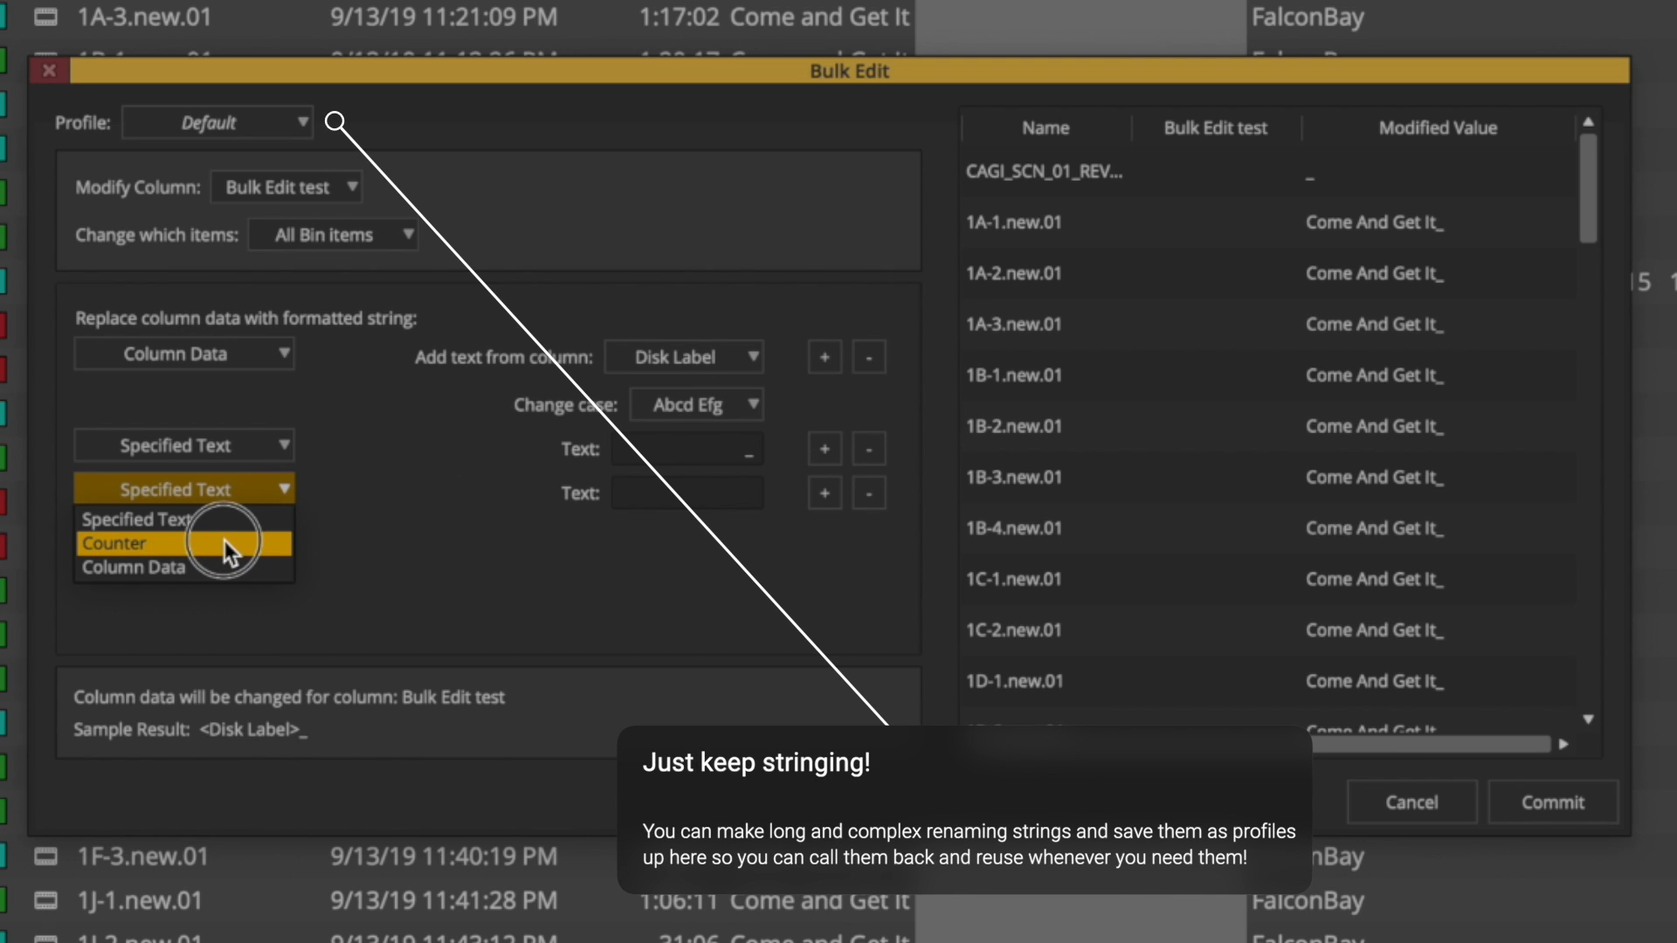
# Append the clip Name after Disk Label and underscore in the Bulk Edit string
pyautogui.click(134, 567)
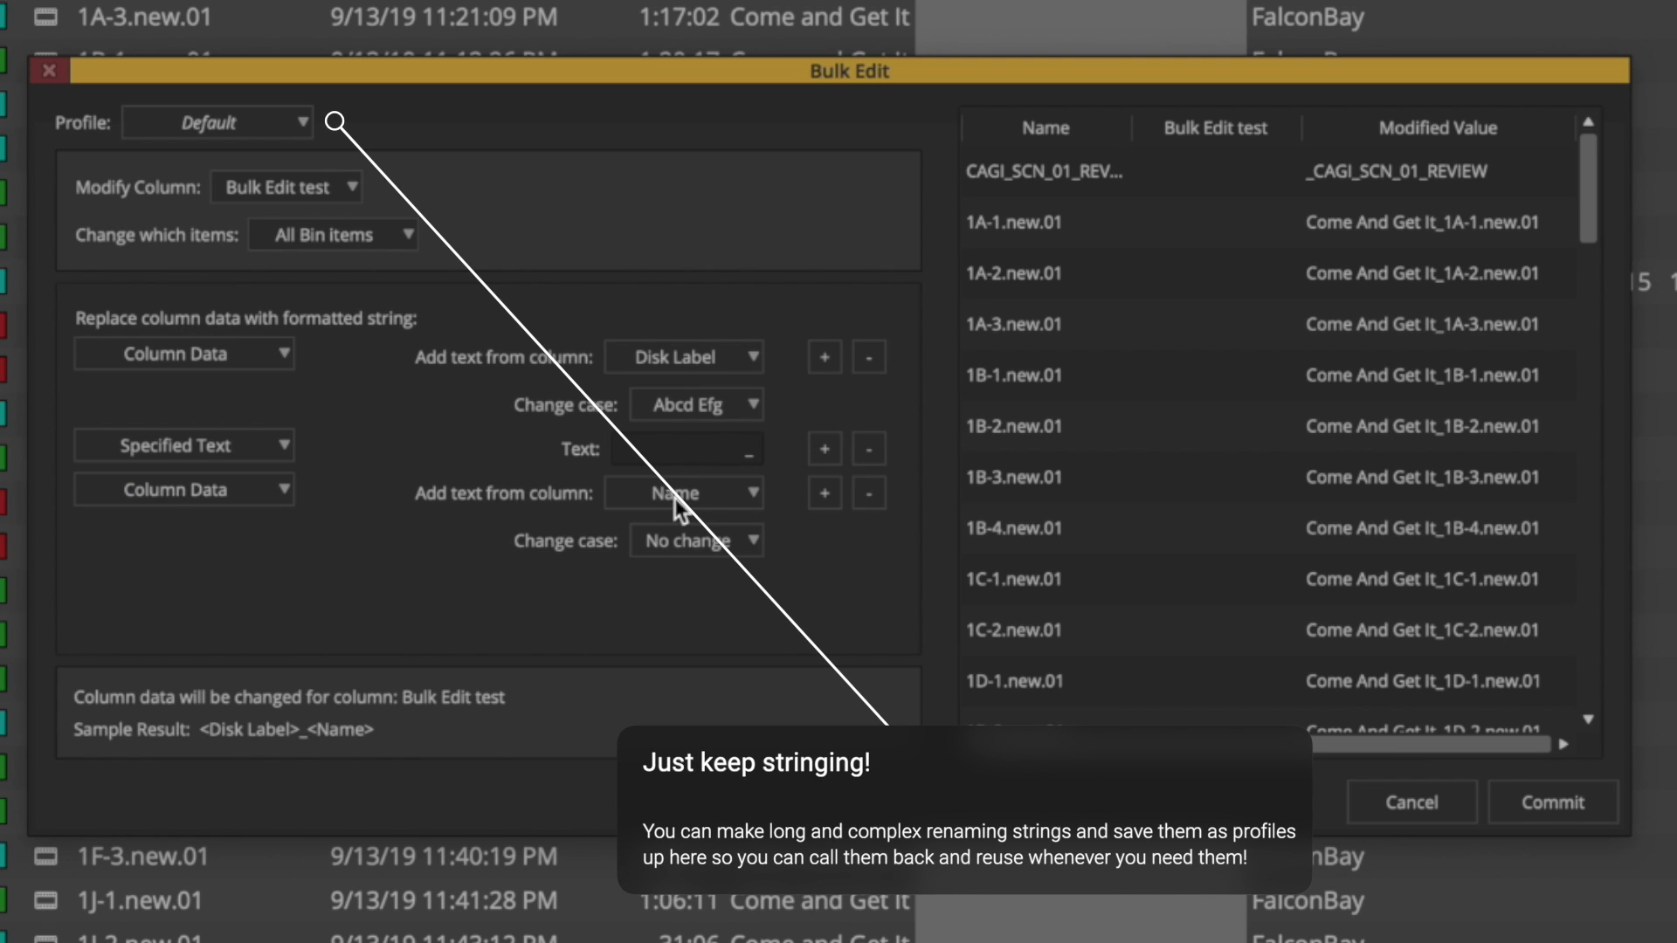
pyautogui.moveTo(744, 524)
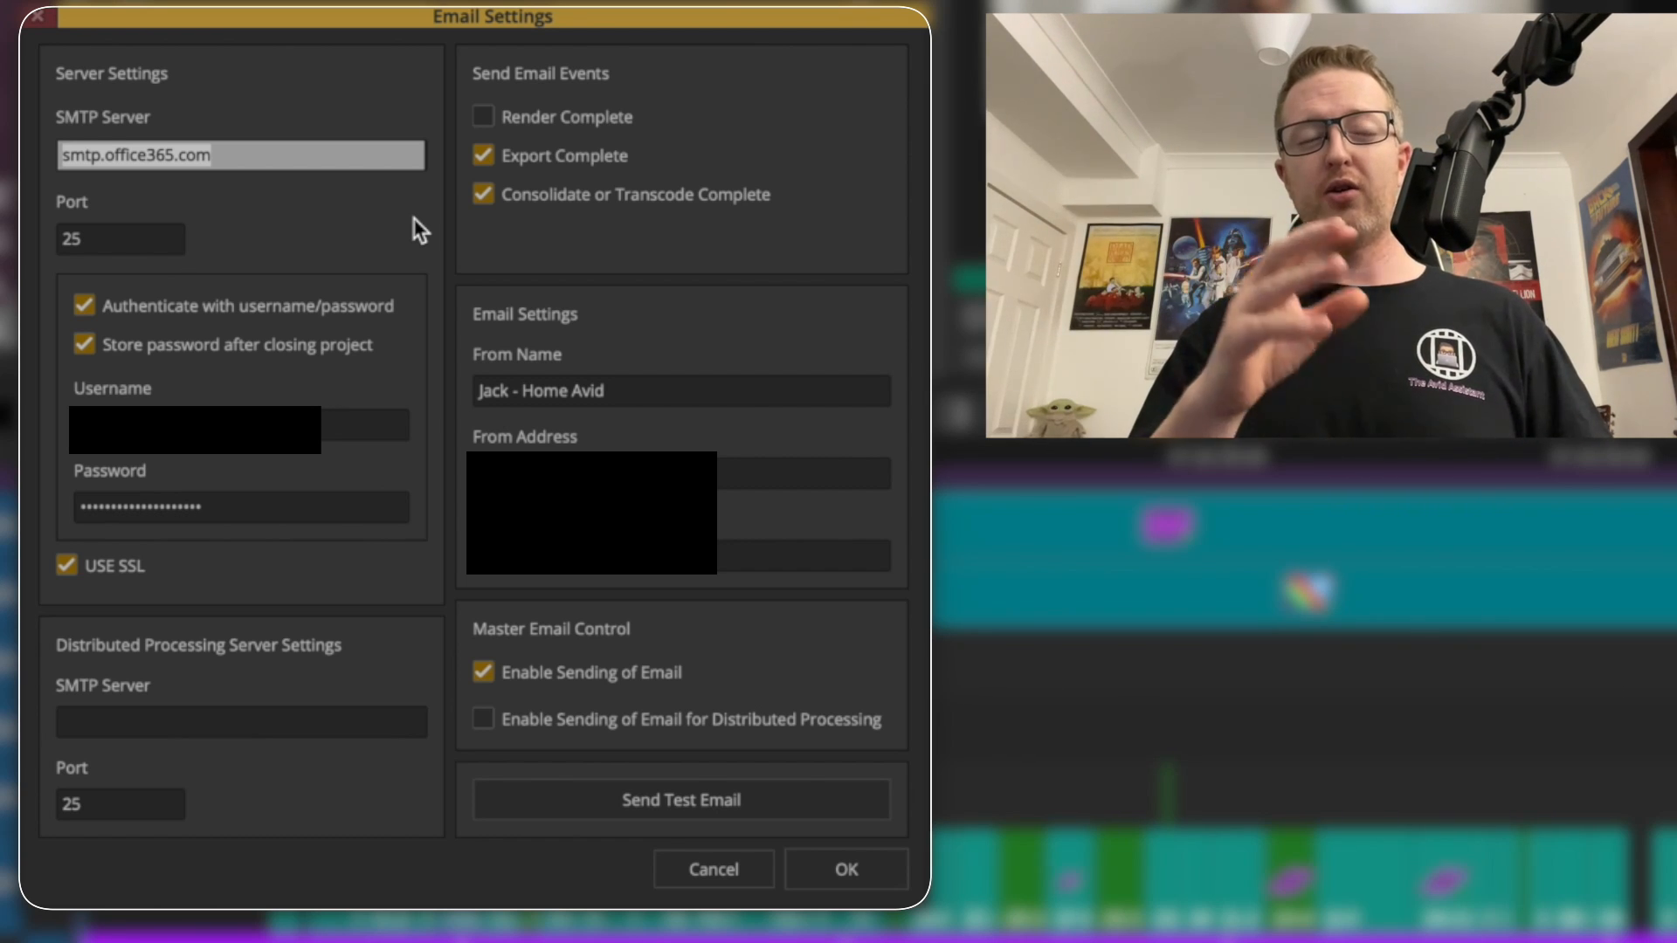
pyautogui.moveTo(431, 415)
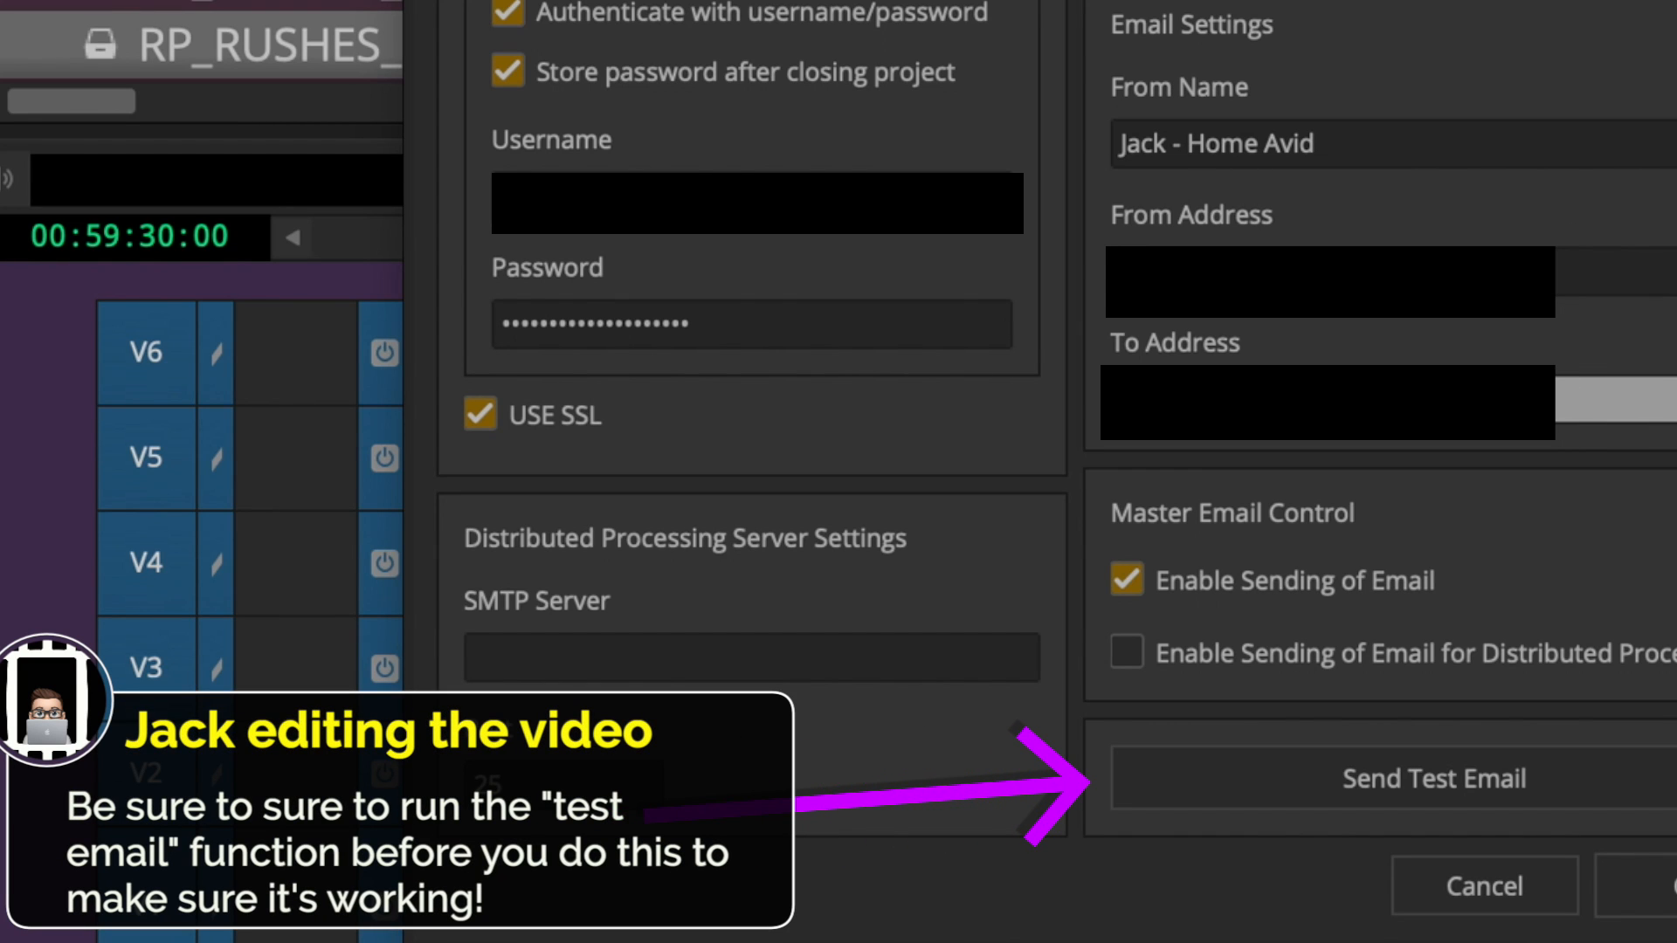
pyautogui.moveTo(1074, 321)
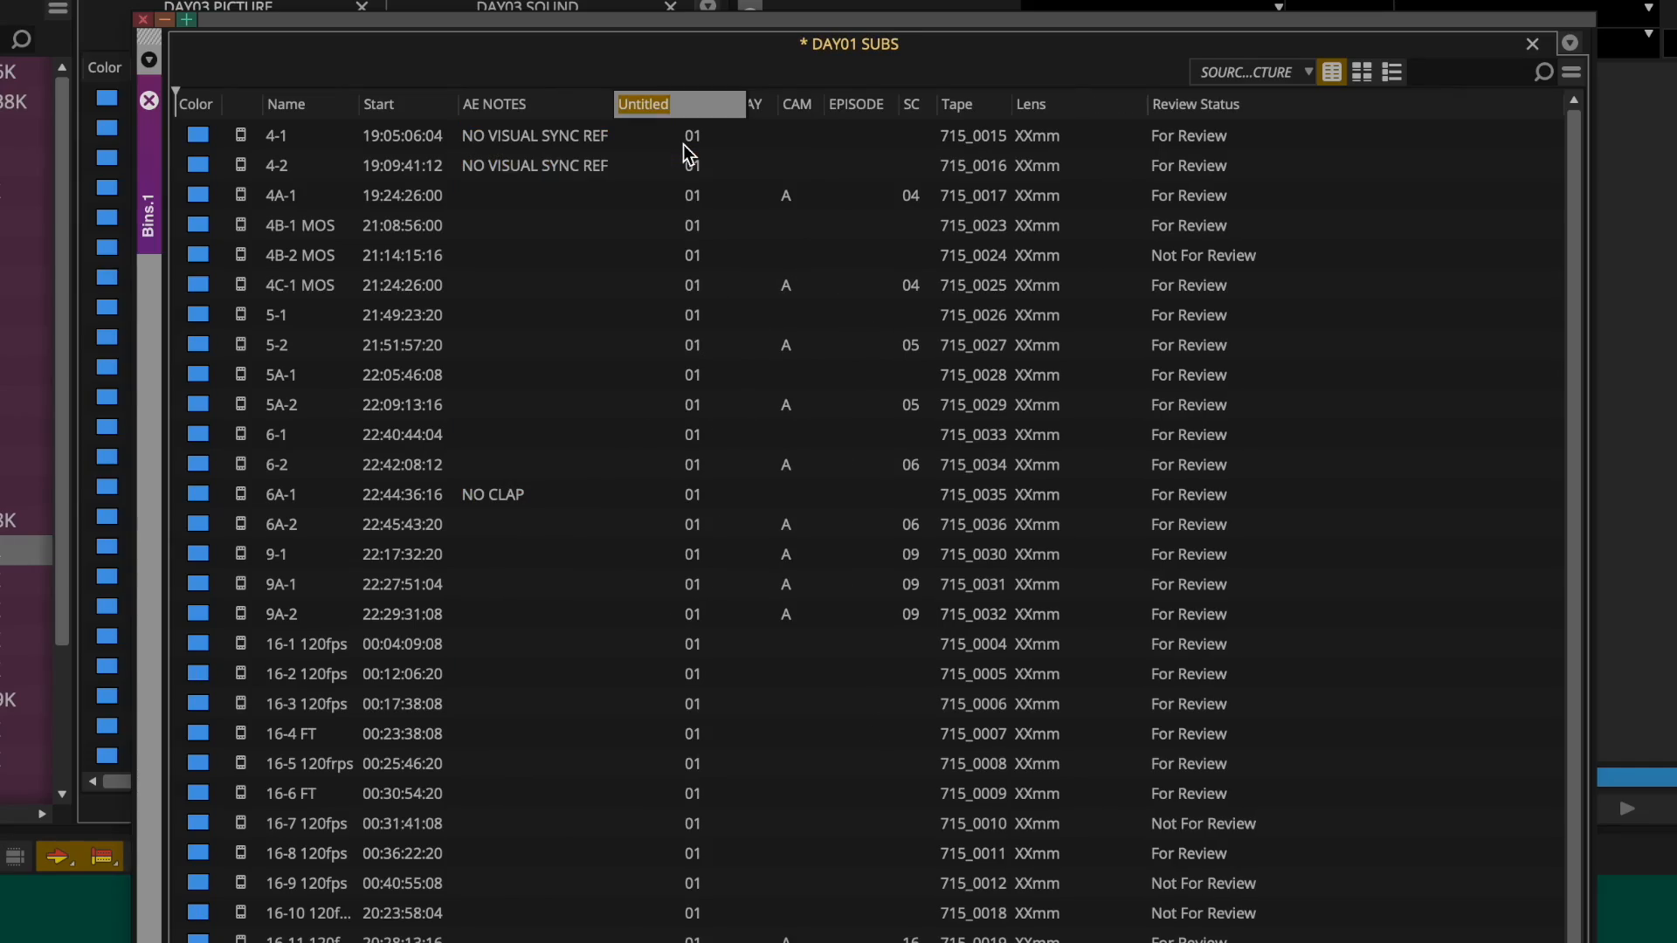
# Name the new custom bin column 'NEW META'
pyautogui.write('NEW META')
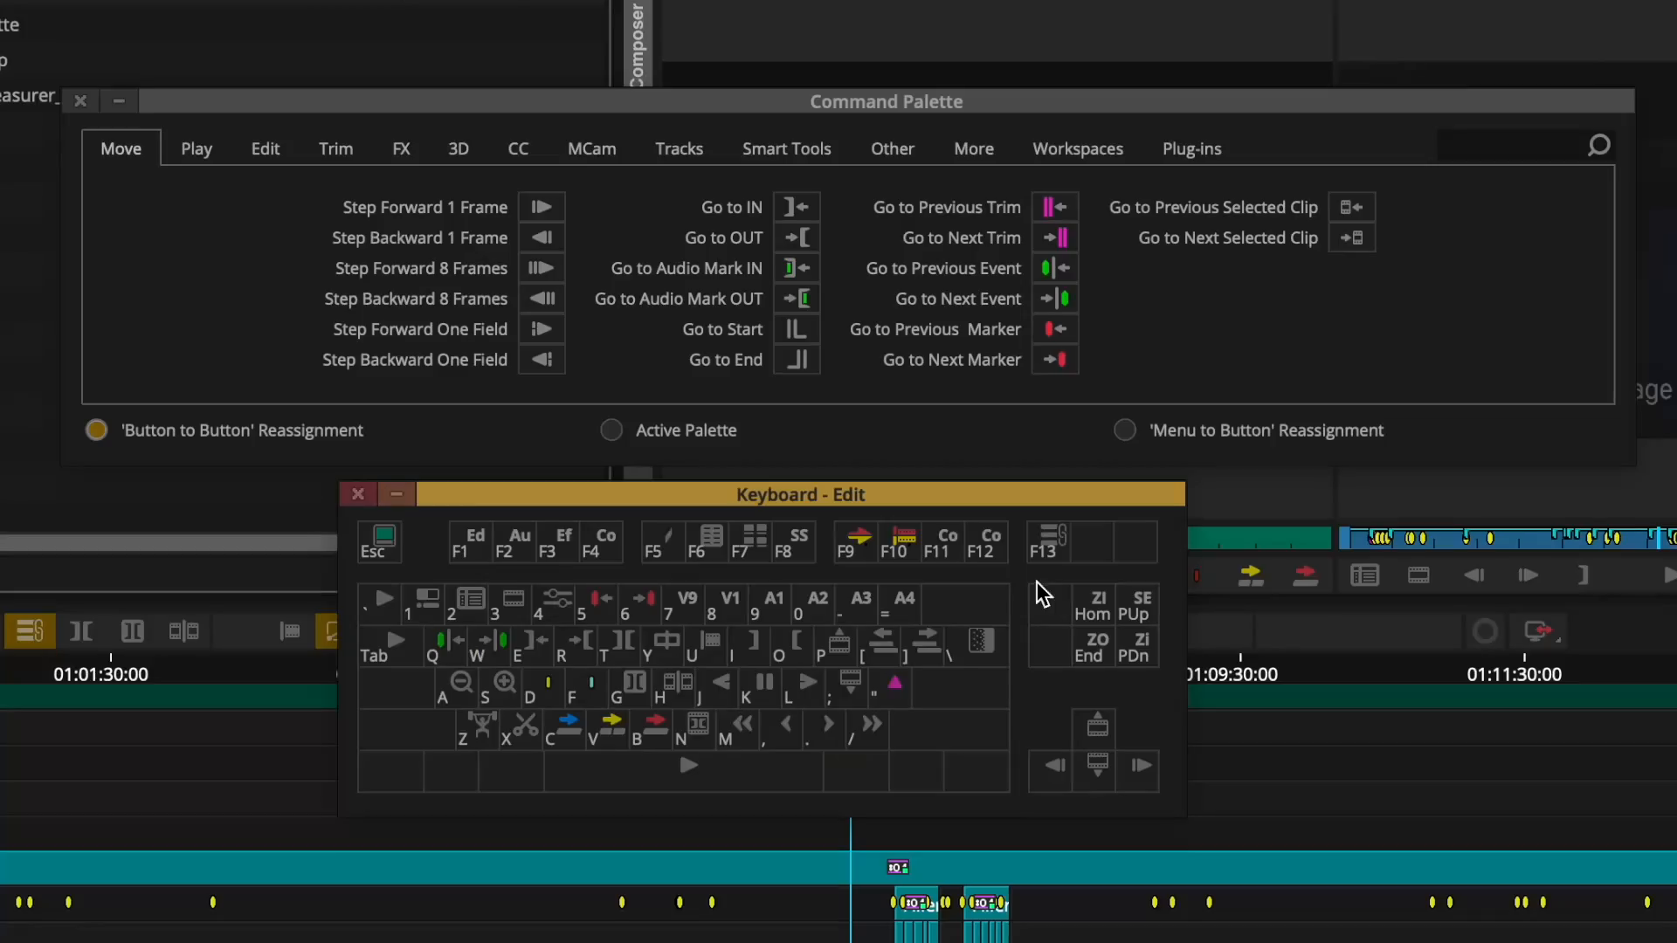
pyautogui.moveTo(822, 555)
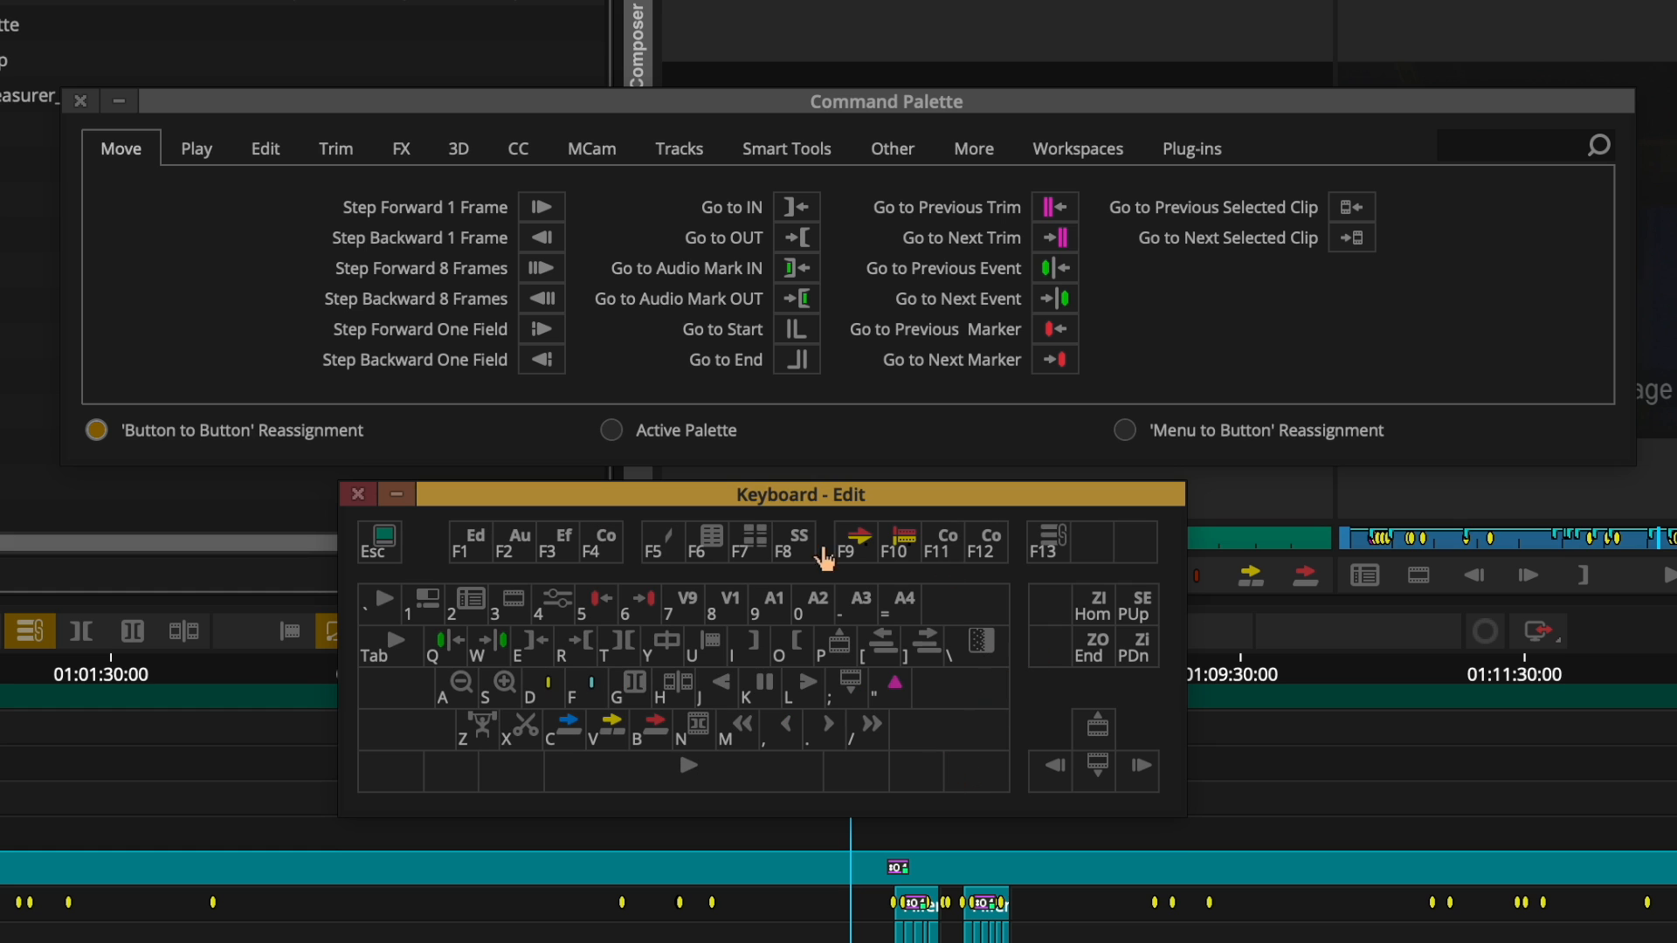
pyautogui.moveTo(711, 714)
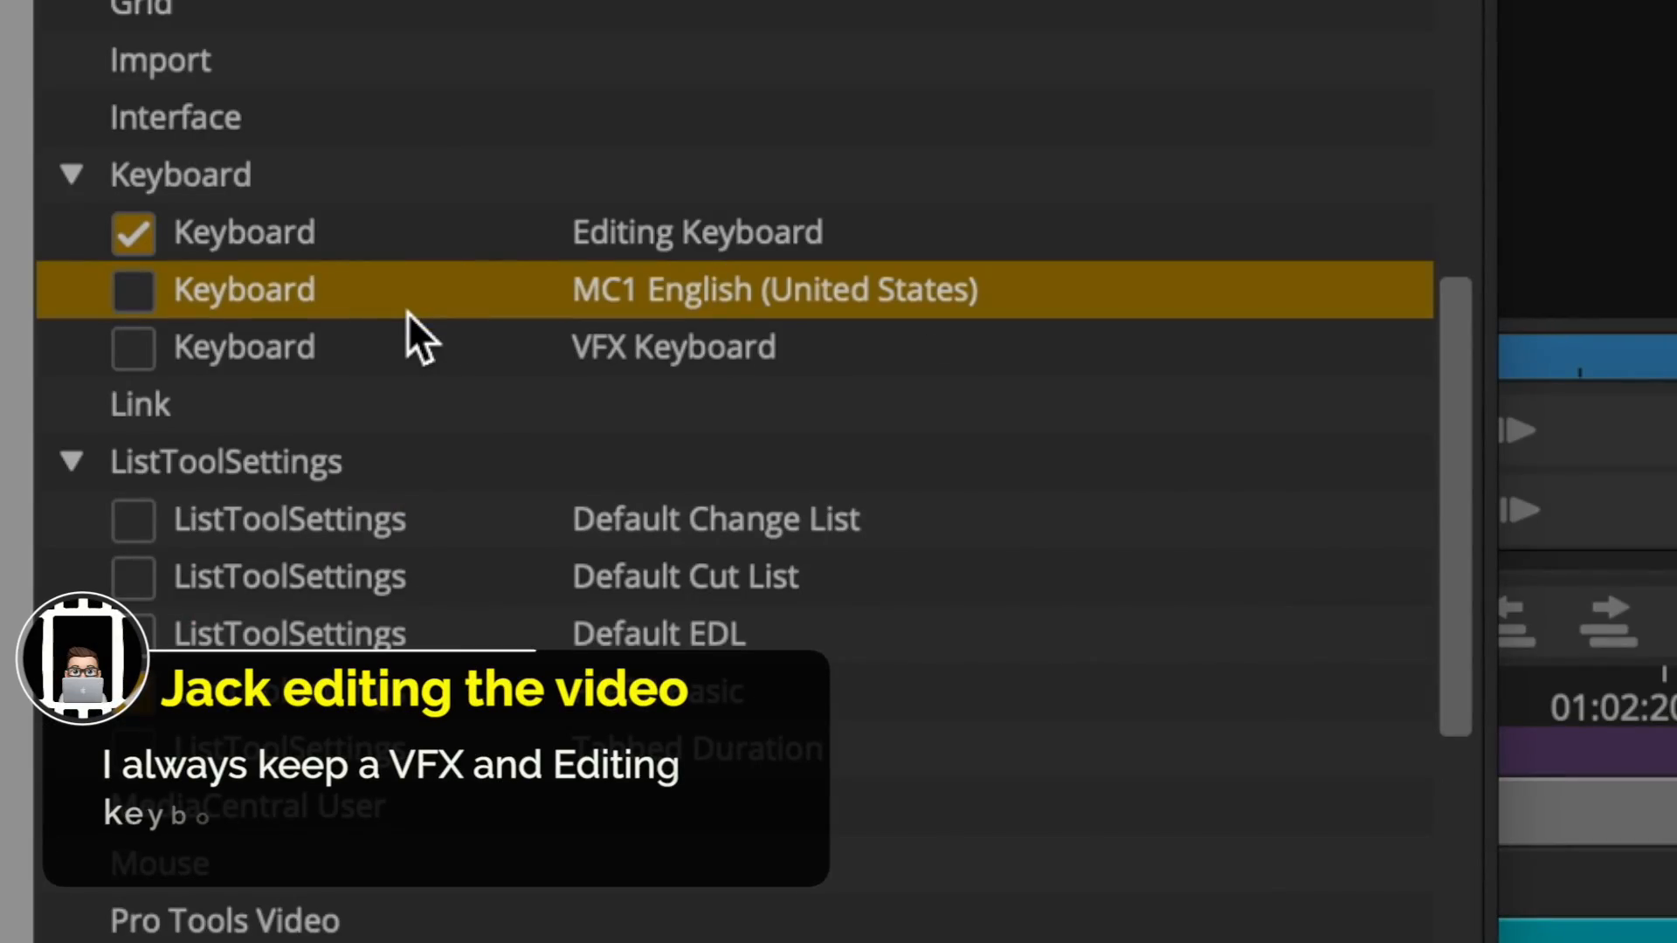
# Activate VFX Keyboard and link the Effects workspace to the named VFX Keyboard setting
pyautogui.click(134, 348)
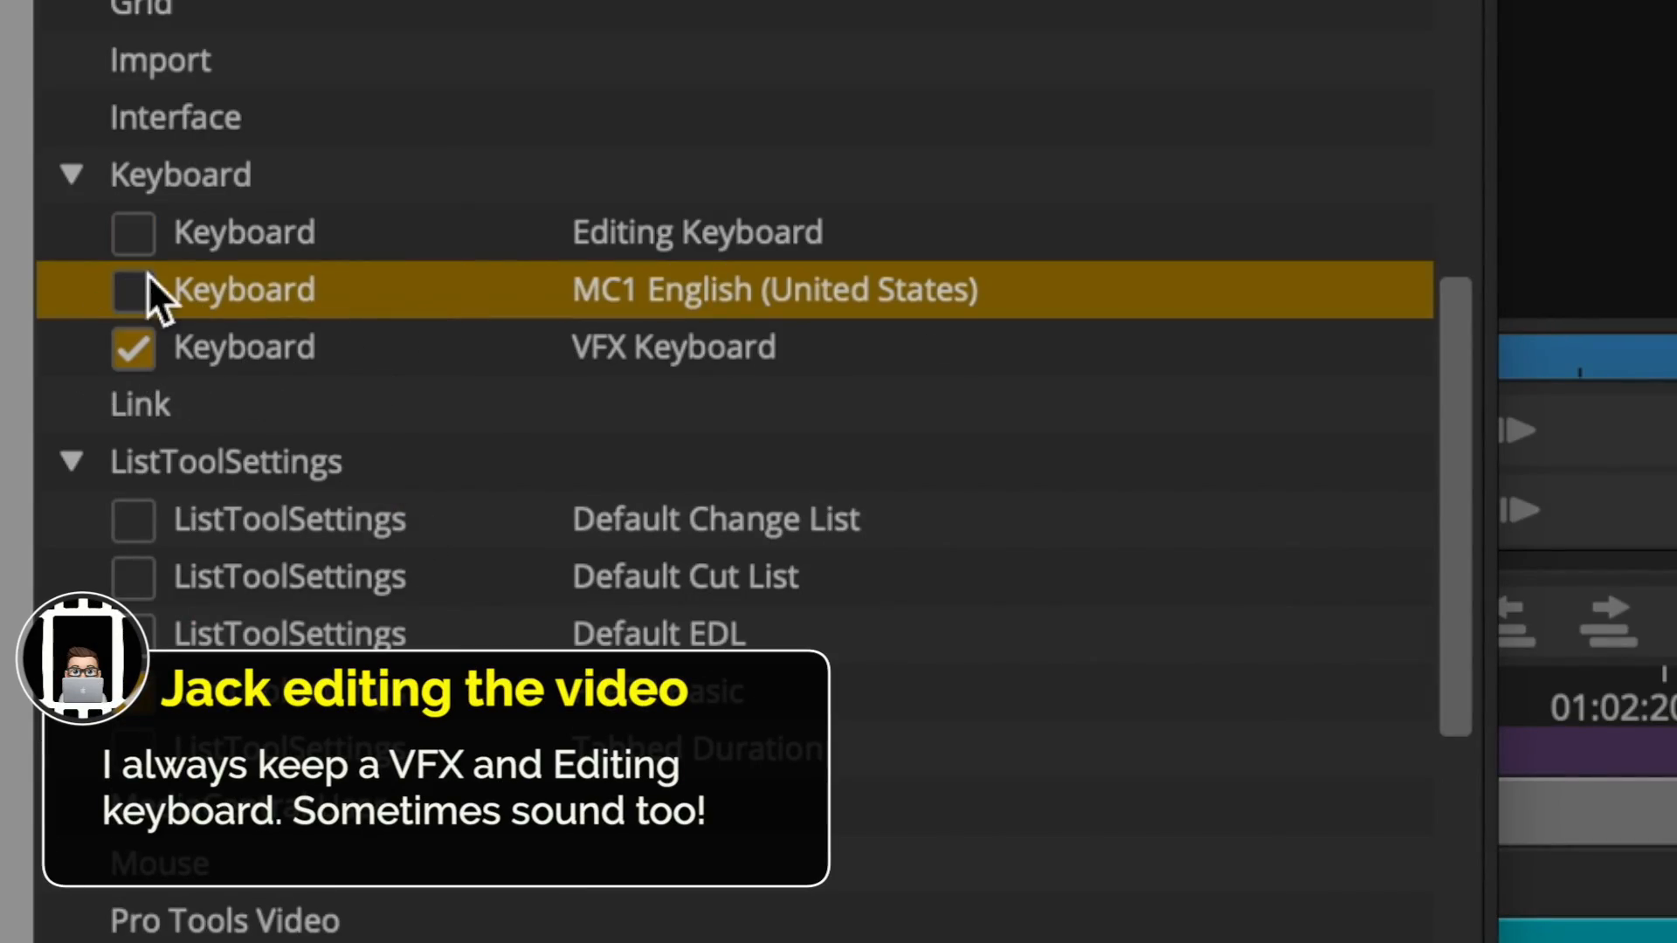
pyautogui.click(133, 232)
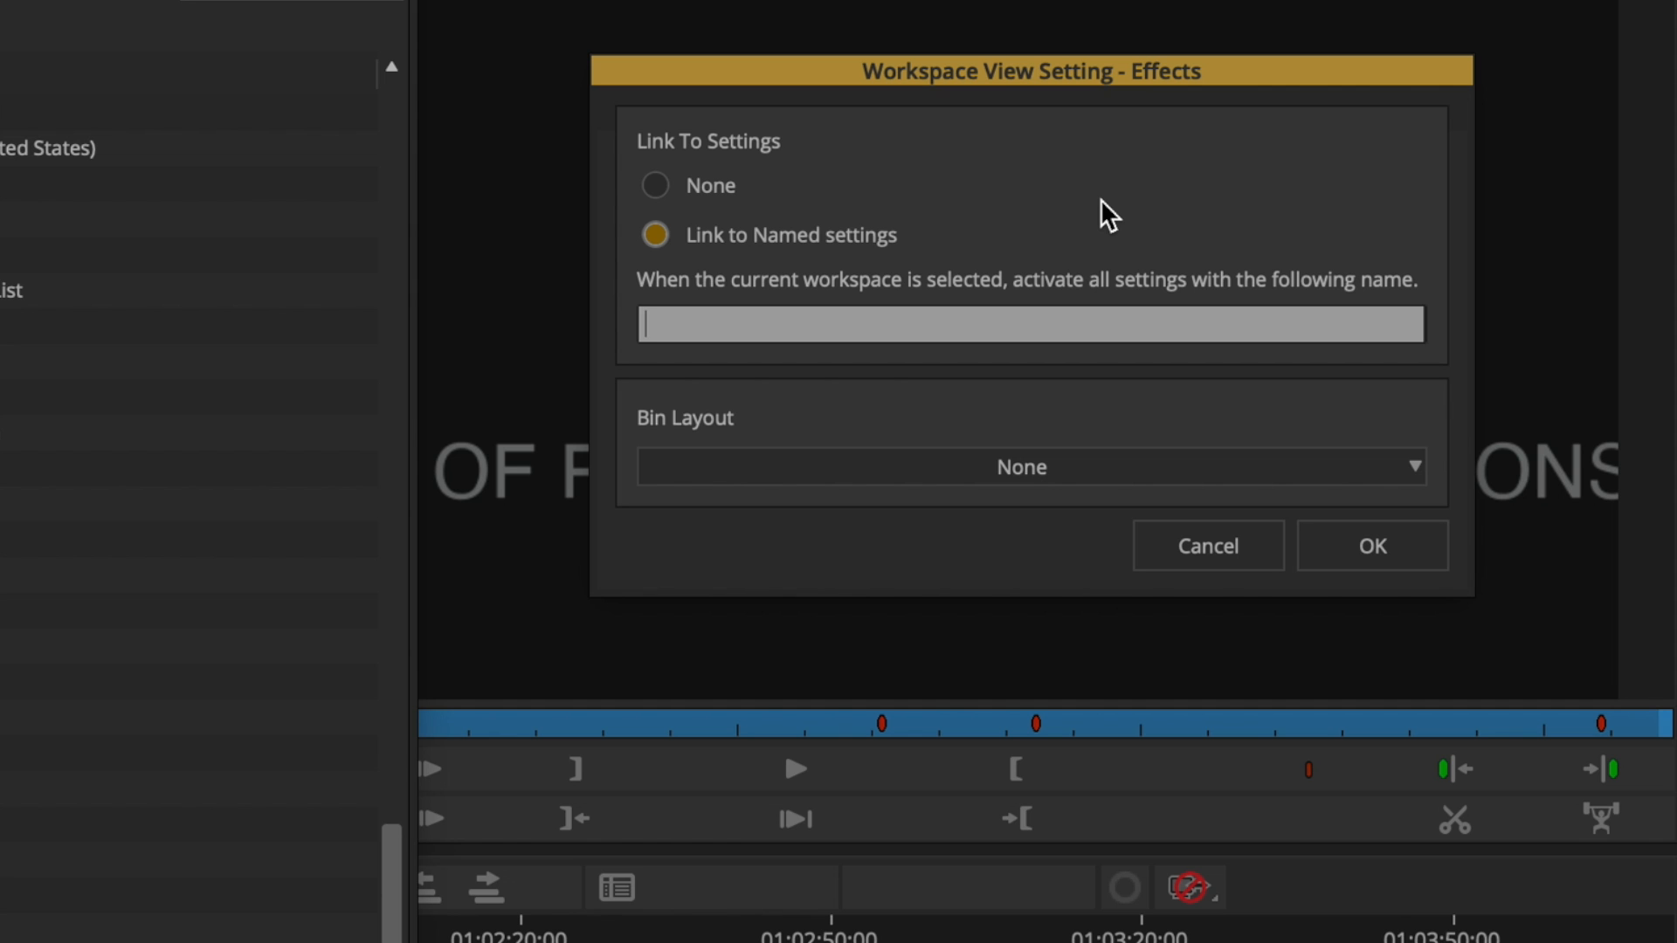
pyautogui.write('VFX K')
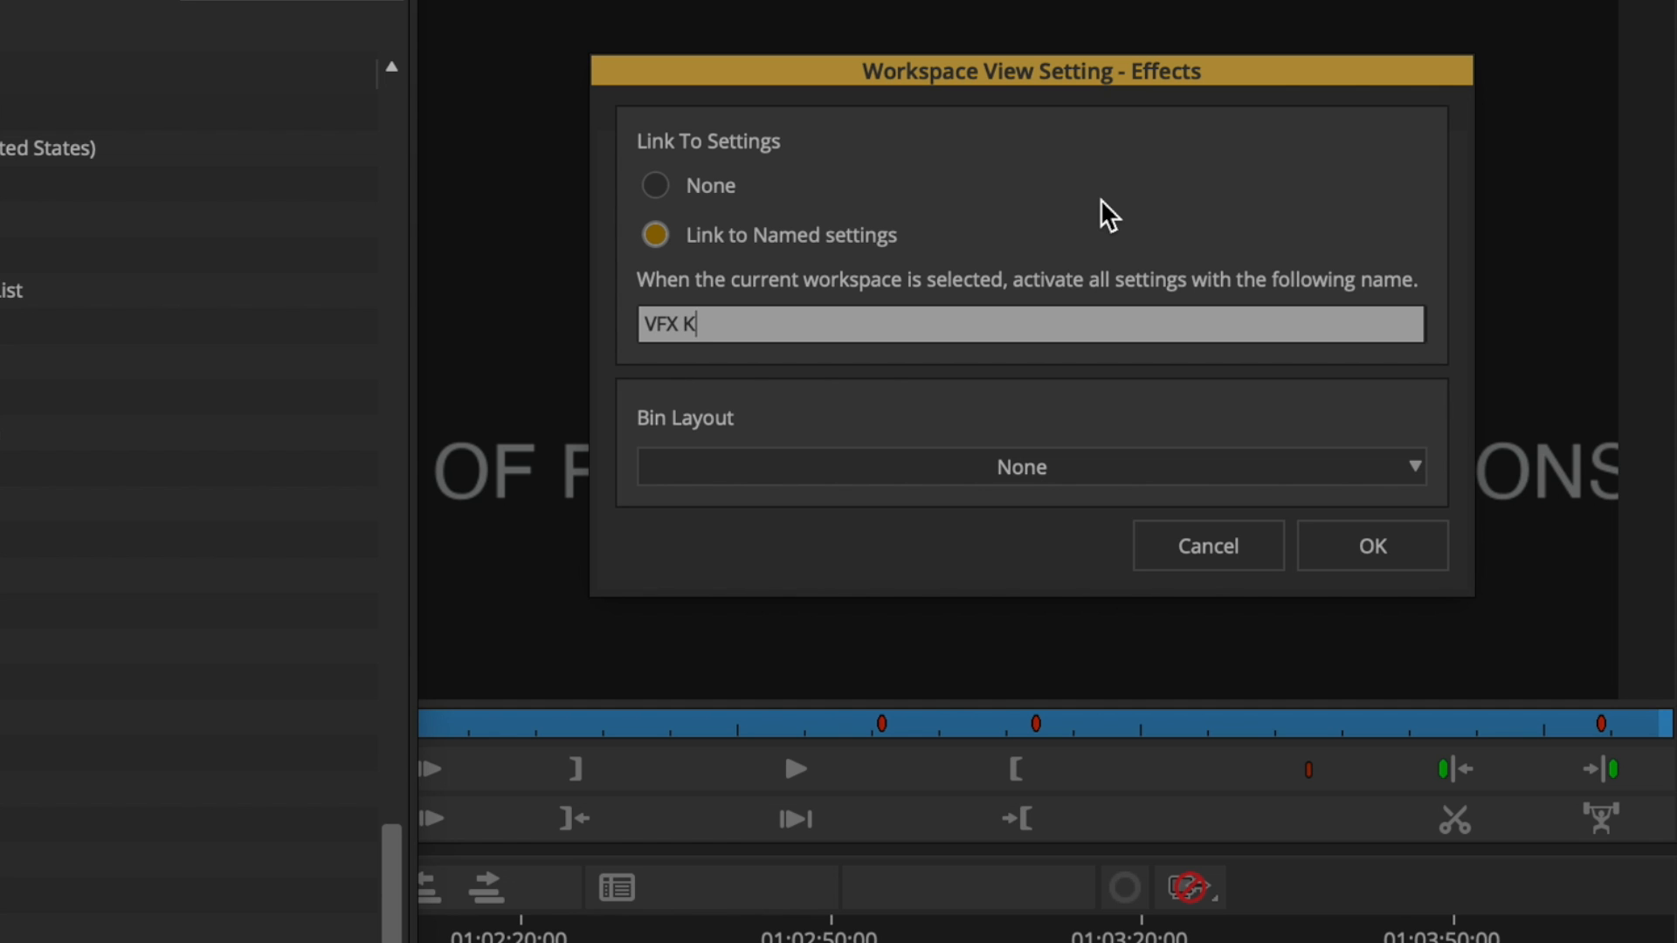
pyautogui.write('eyboard')
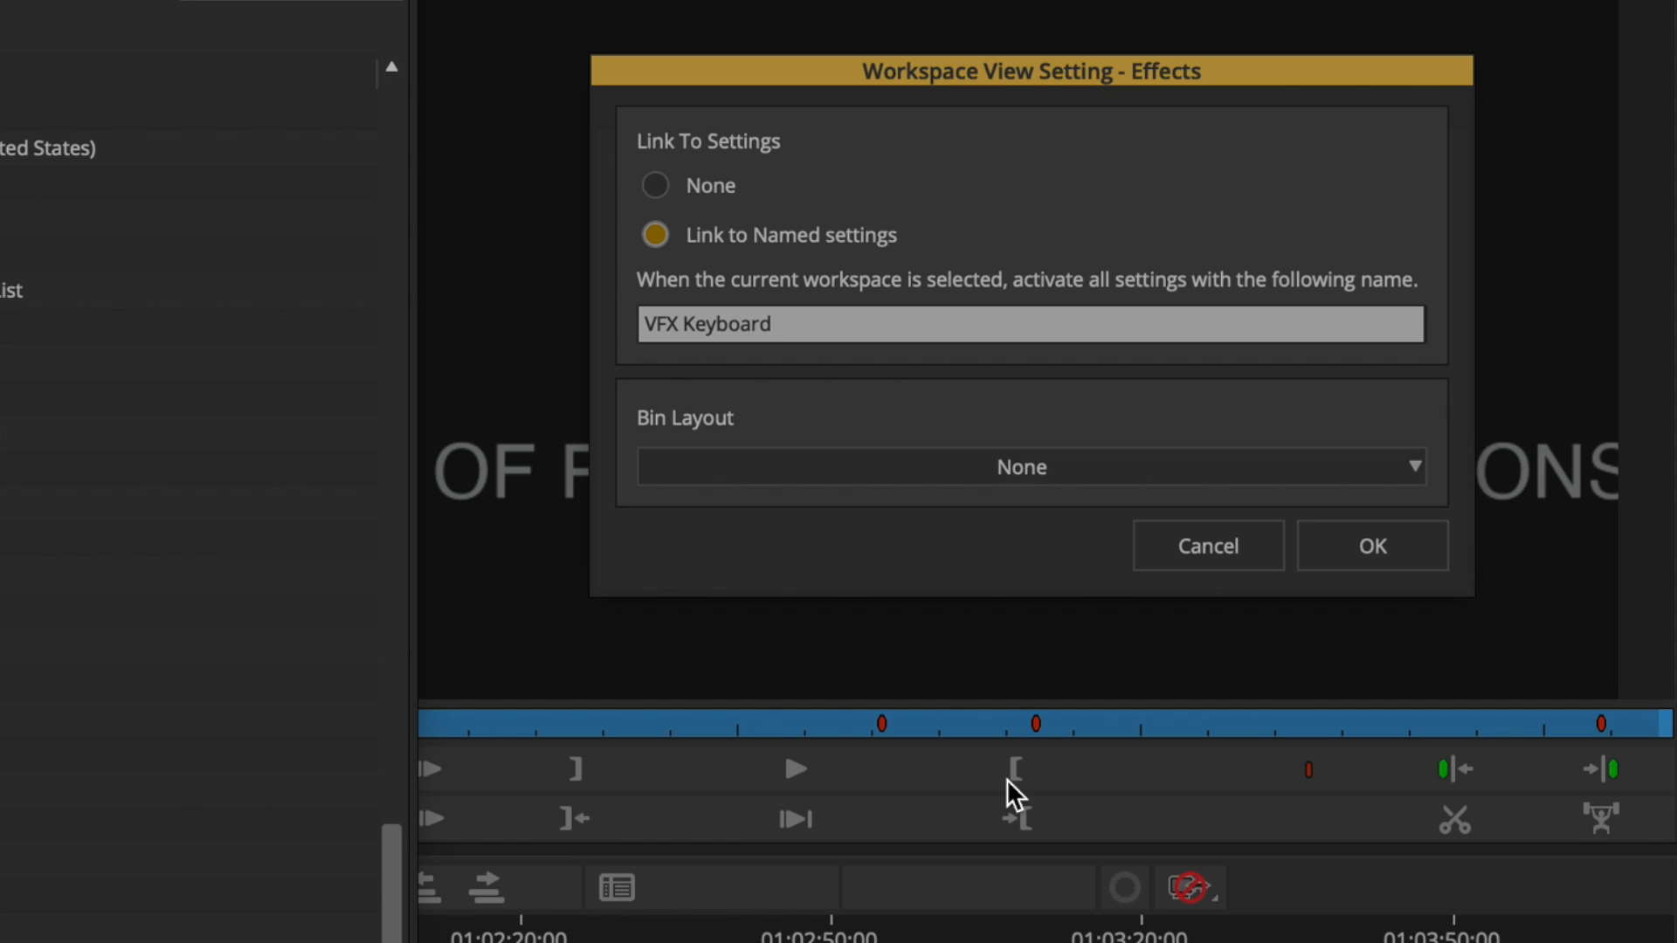
pyautogui.click(1372, 545)
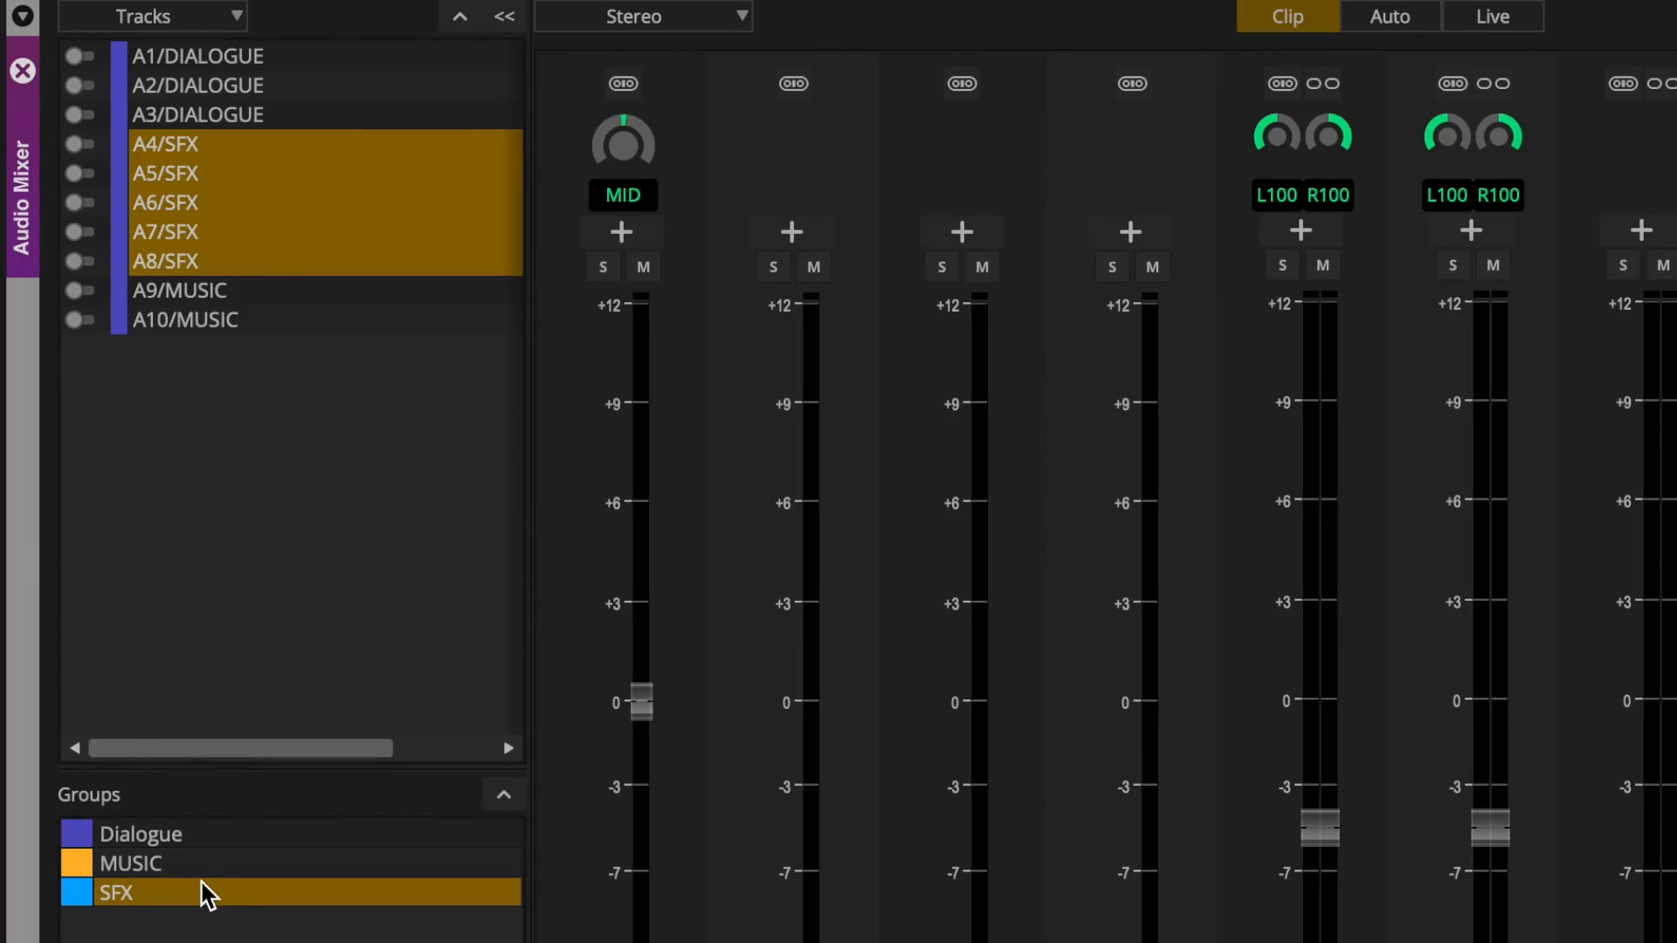
pyautogui.moveTo(236, 865)
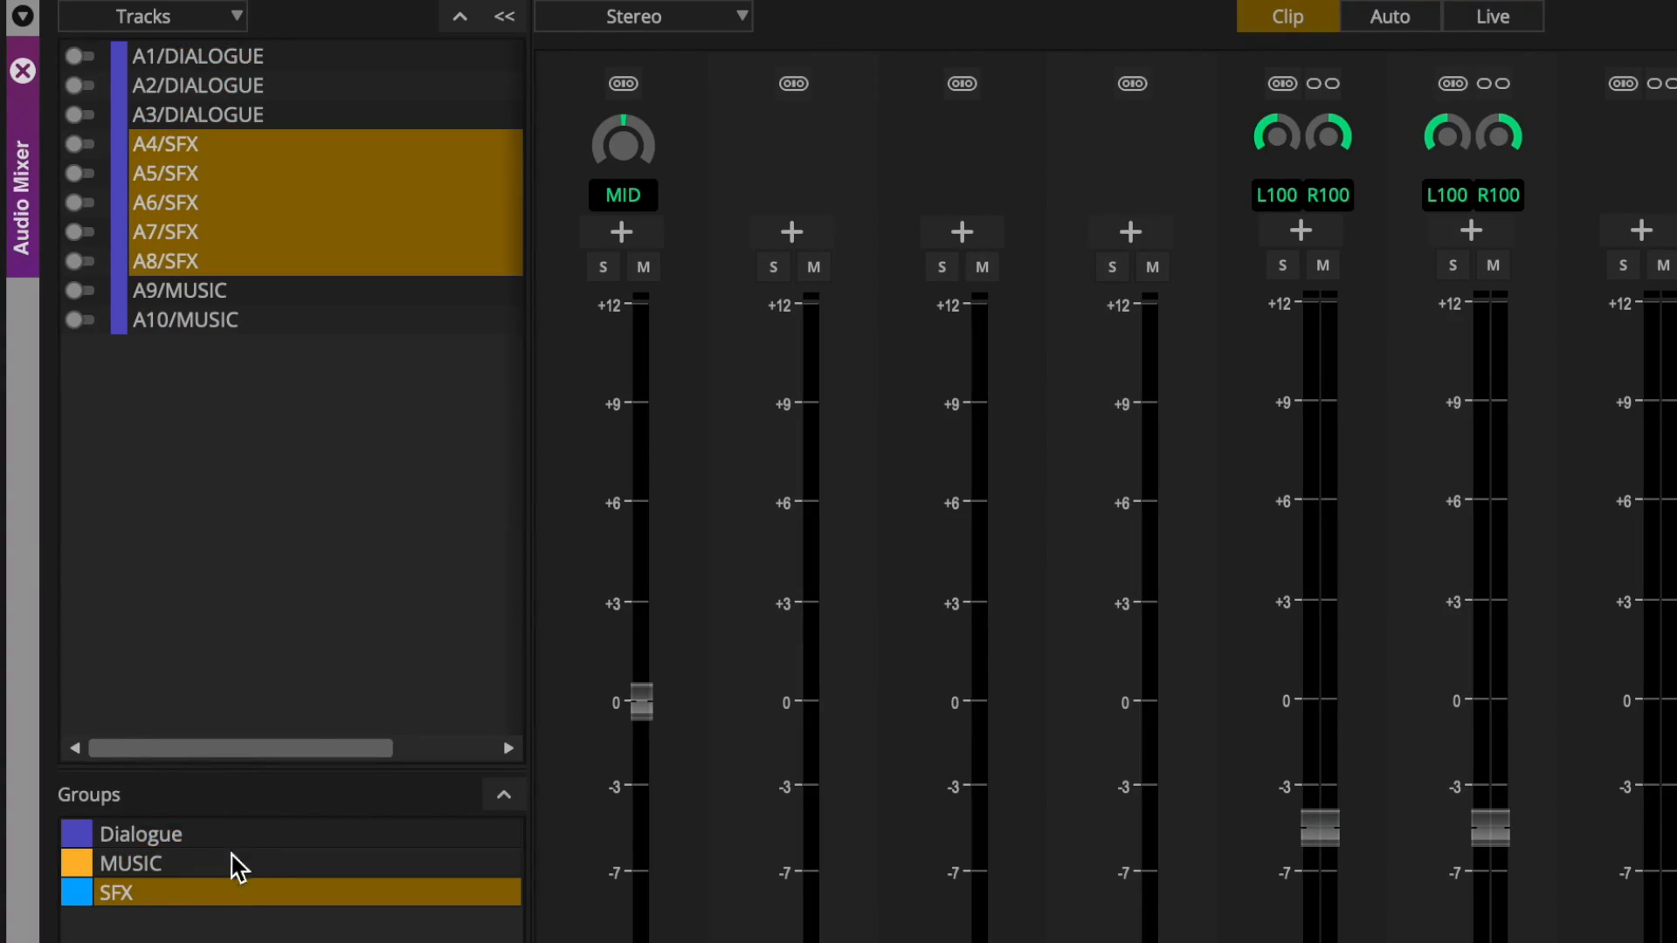
# Select the MUSIC group (A9–A10) and then the SFX group (A4–A8) in the mixer
pyautogui.click(130, 862)
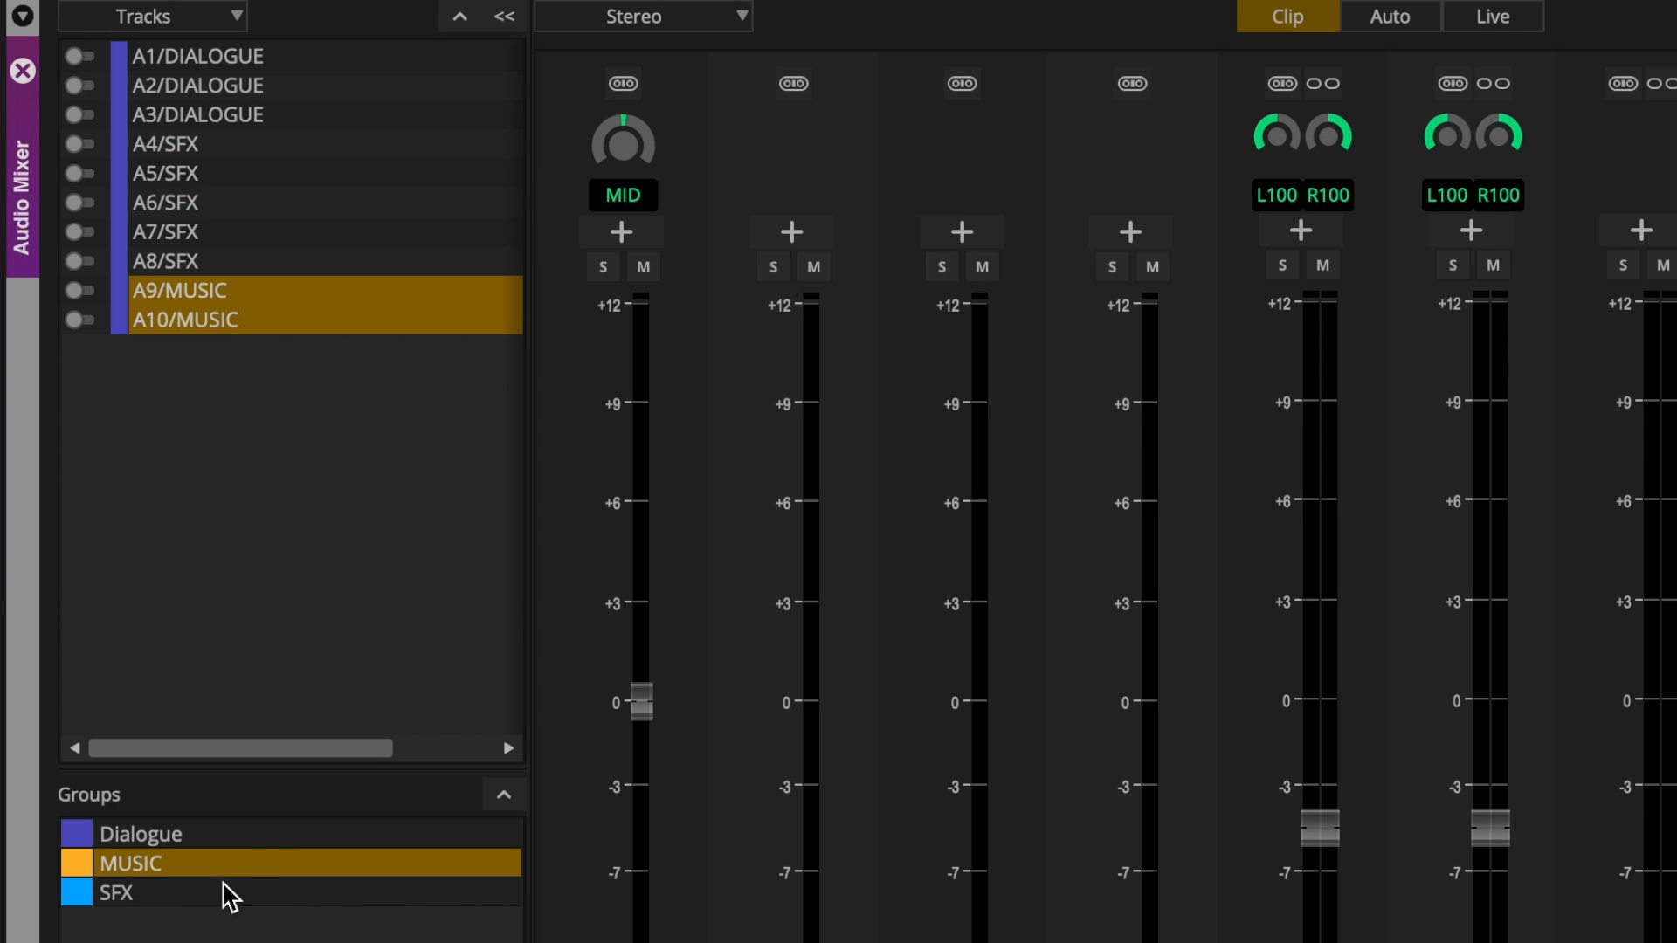
pyautogui.moveTo(269, 760)
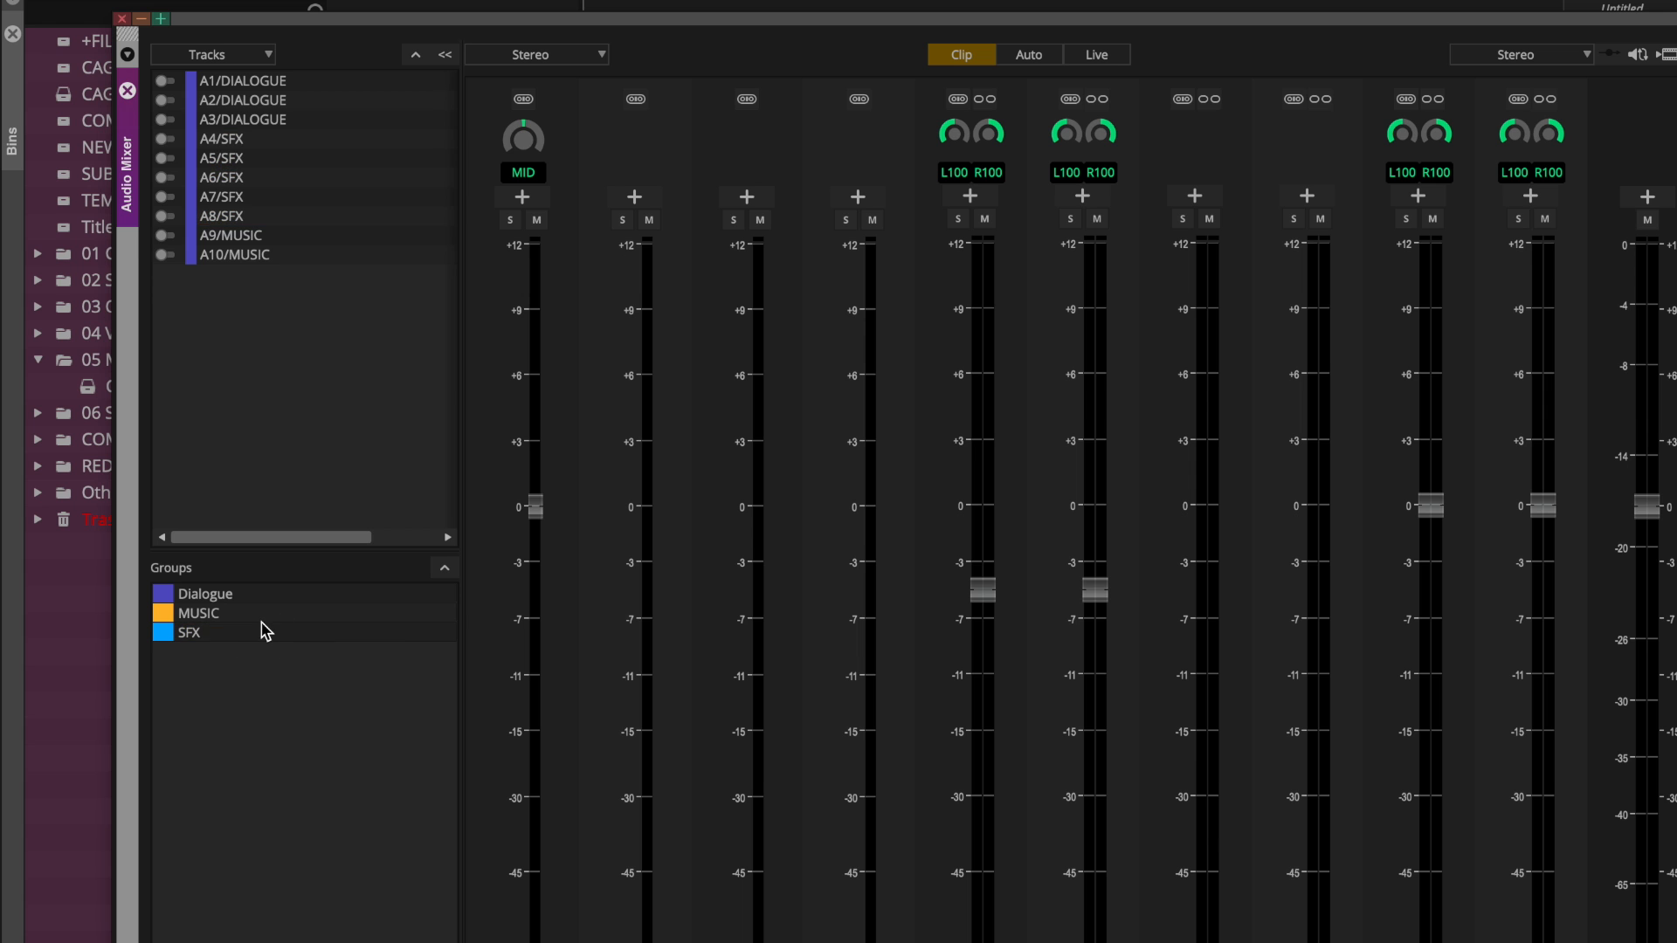
pyautogui.click(197, 613)
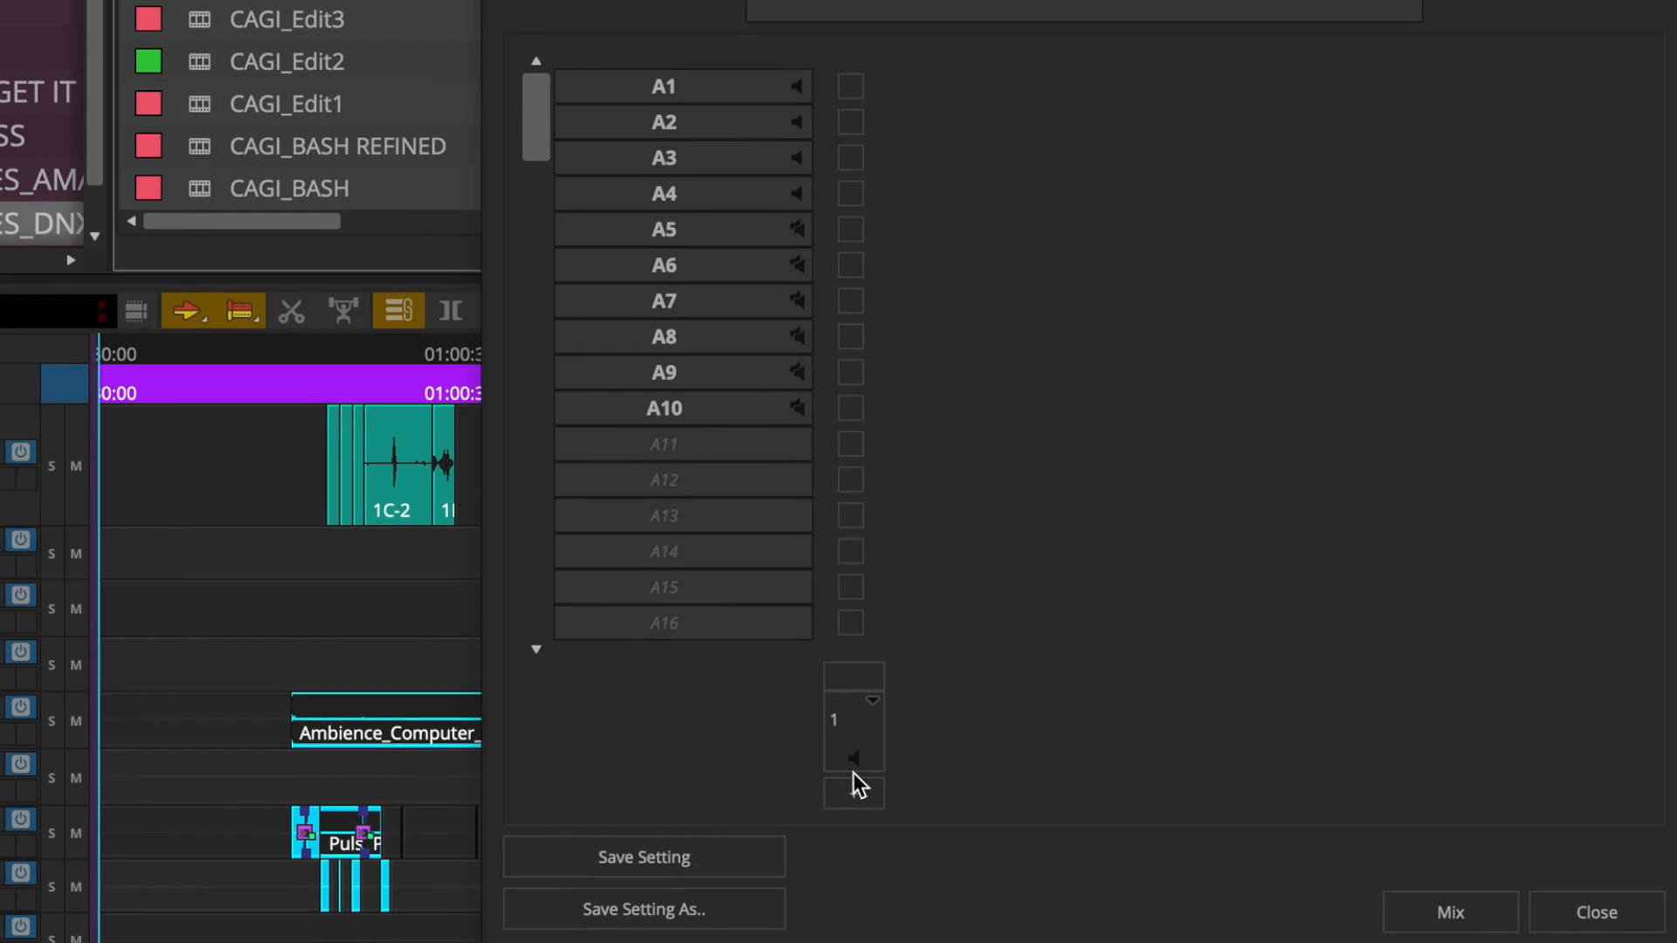
# Add two more output mixes to the audio mixdown routing
pyautogui.click(854, 793)
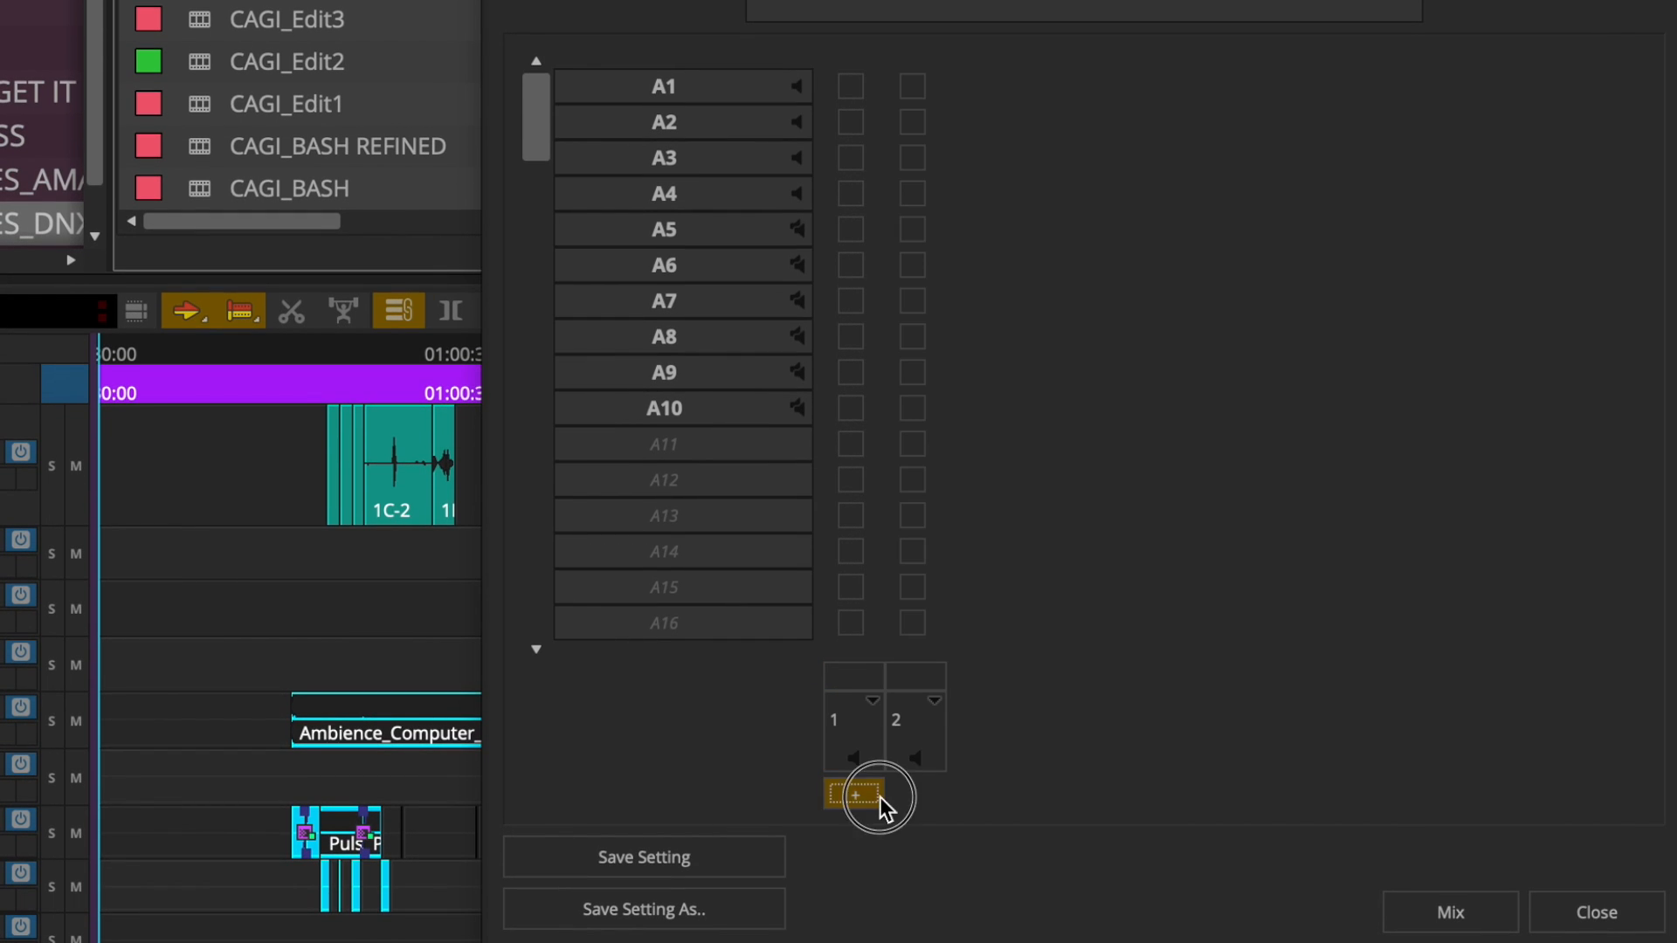
pyautogui.click(853, 795)
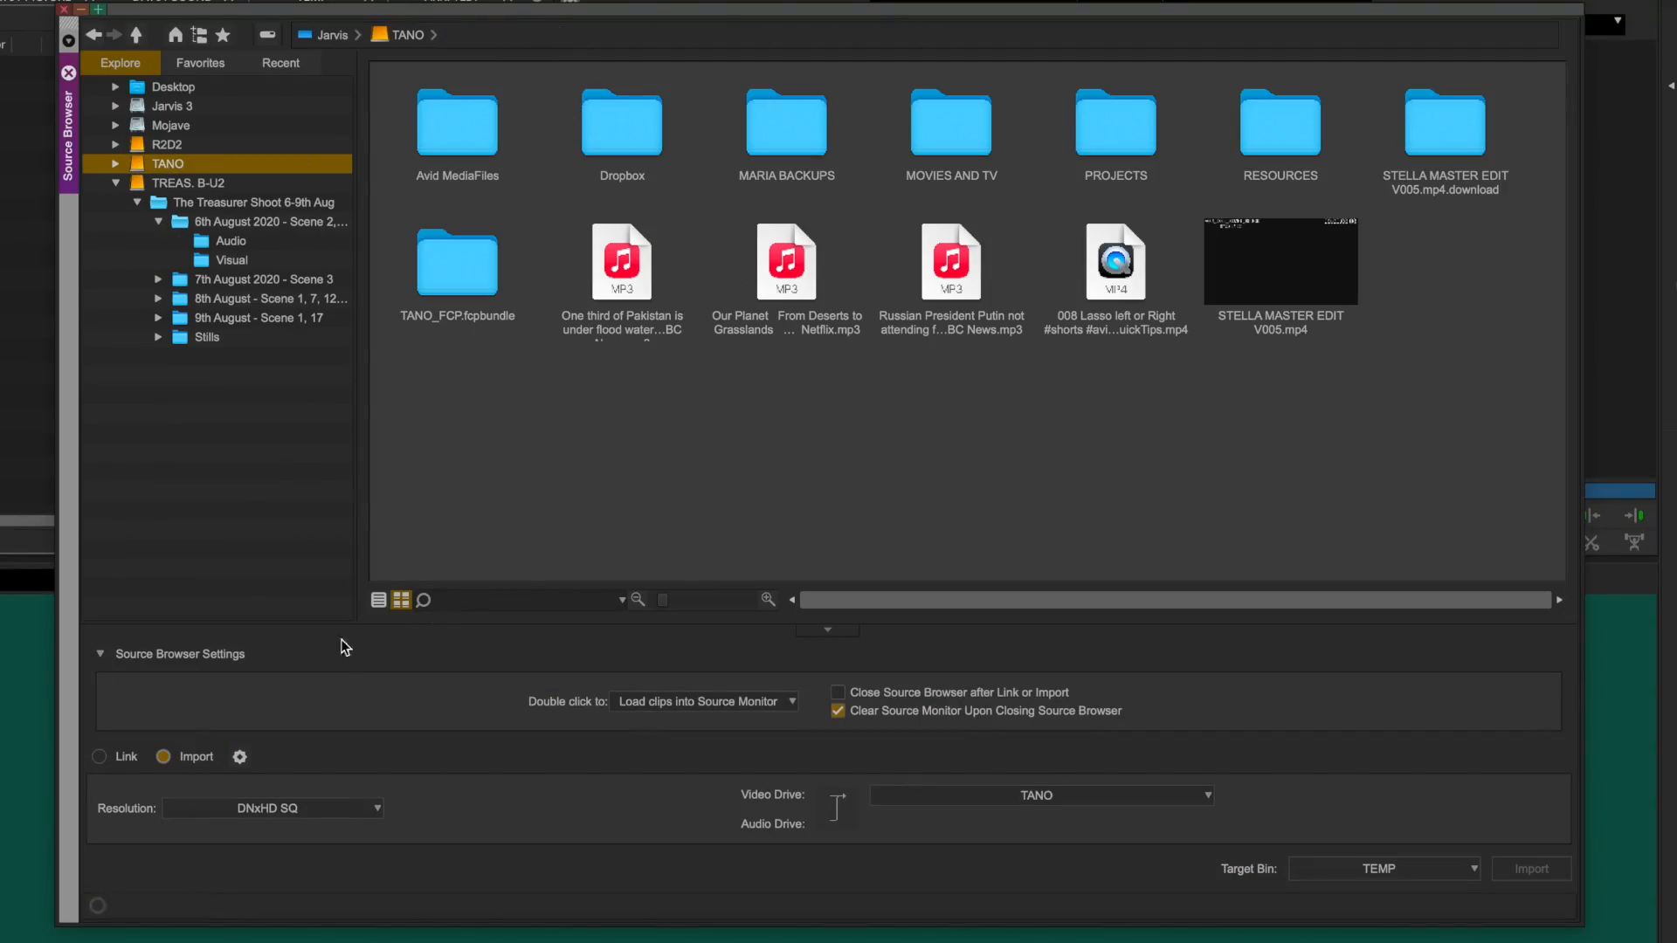
# Browse into the drive folders toward the 003_New_Avid_Best_Features project
pyautogui.doubleClick(1278, 117)
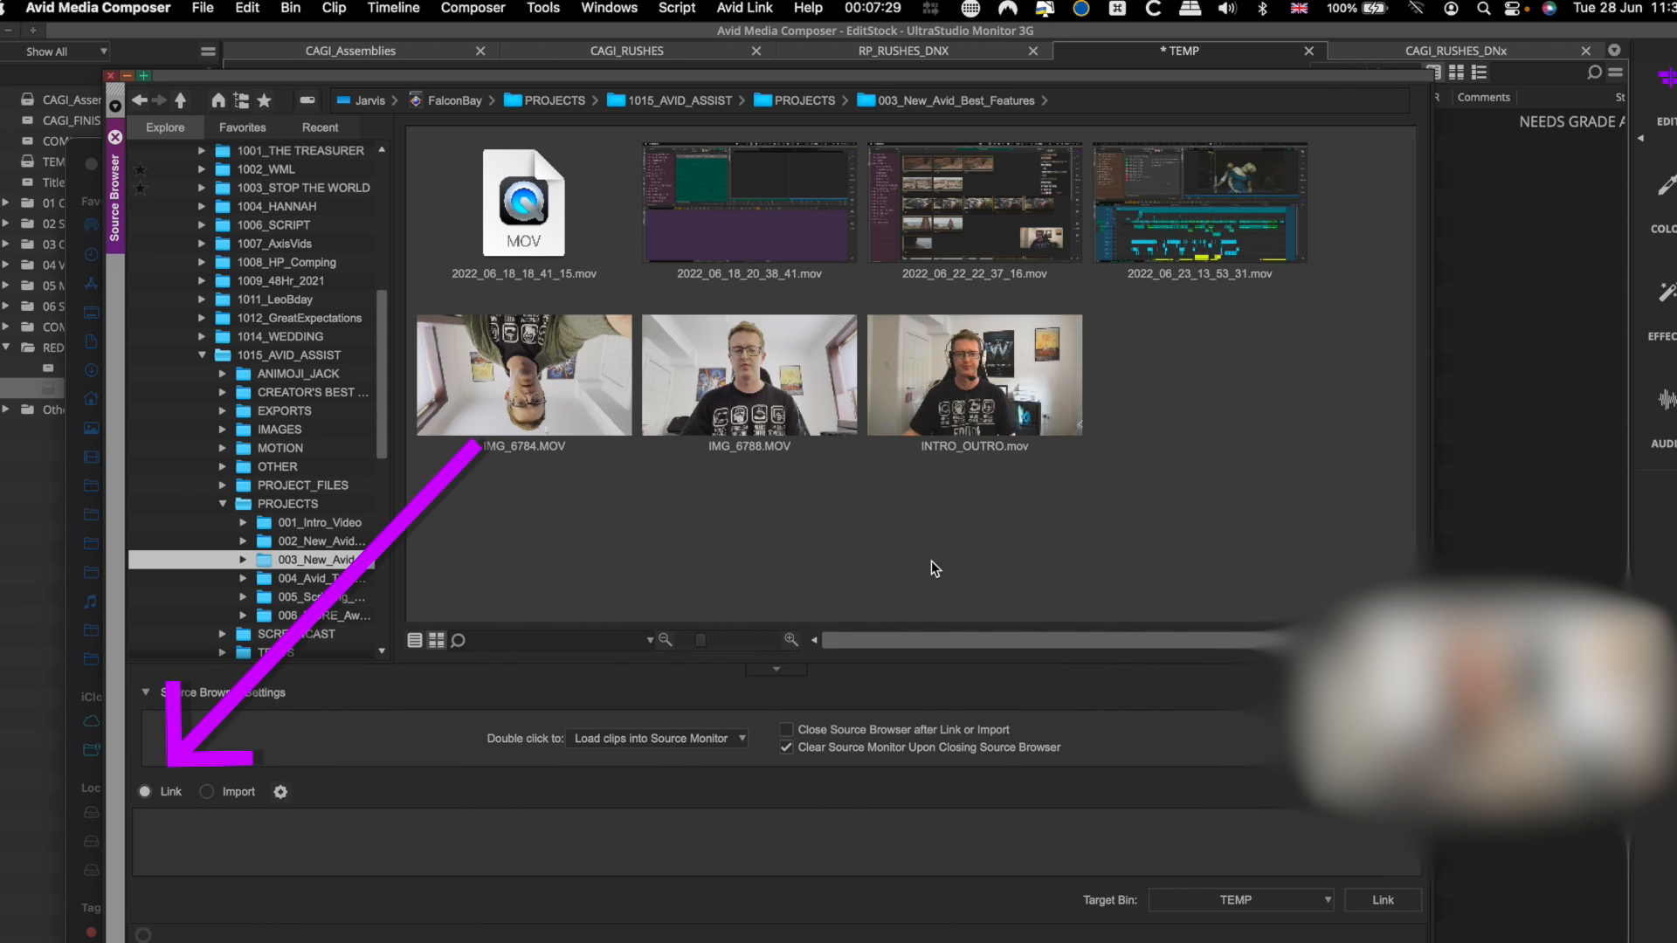
# Switch to list view and load Gun Hand Load 2.mp3 into the Source Monitor
pyautogui.click(973, 374)
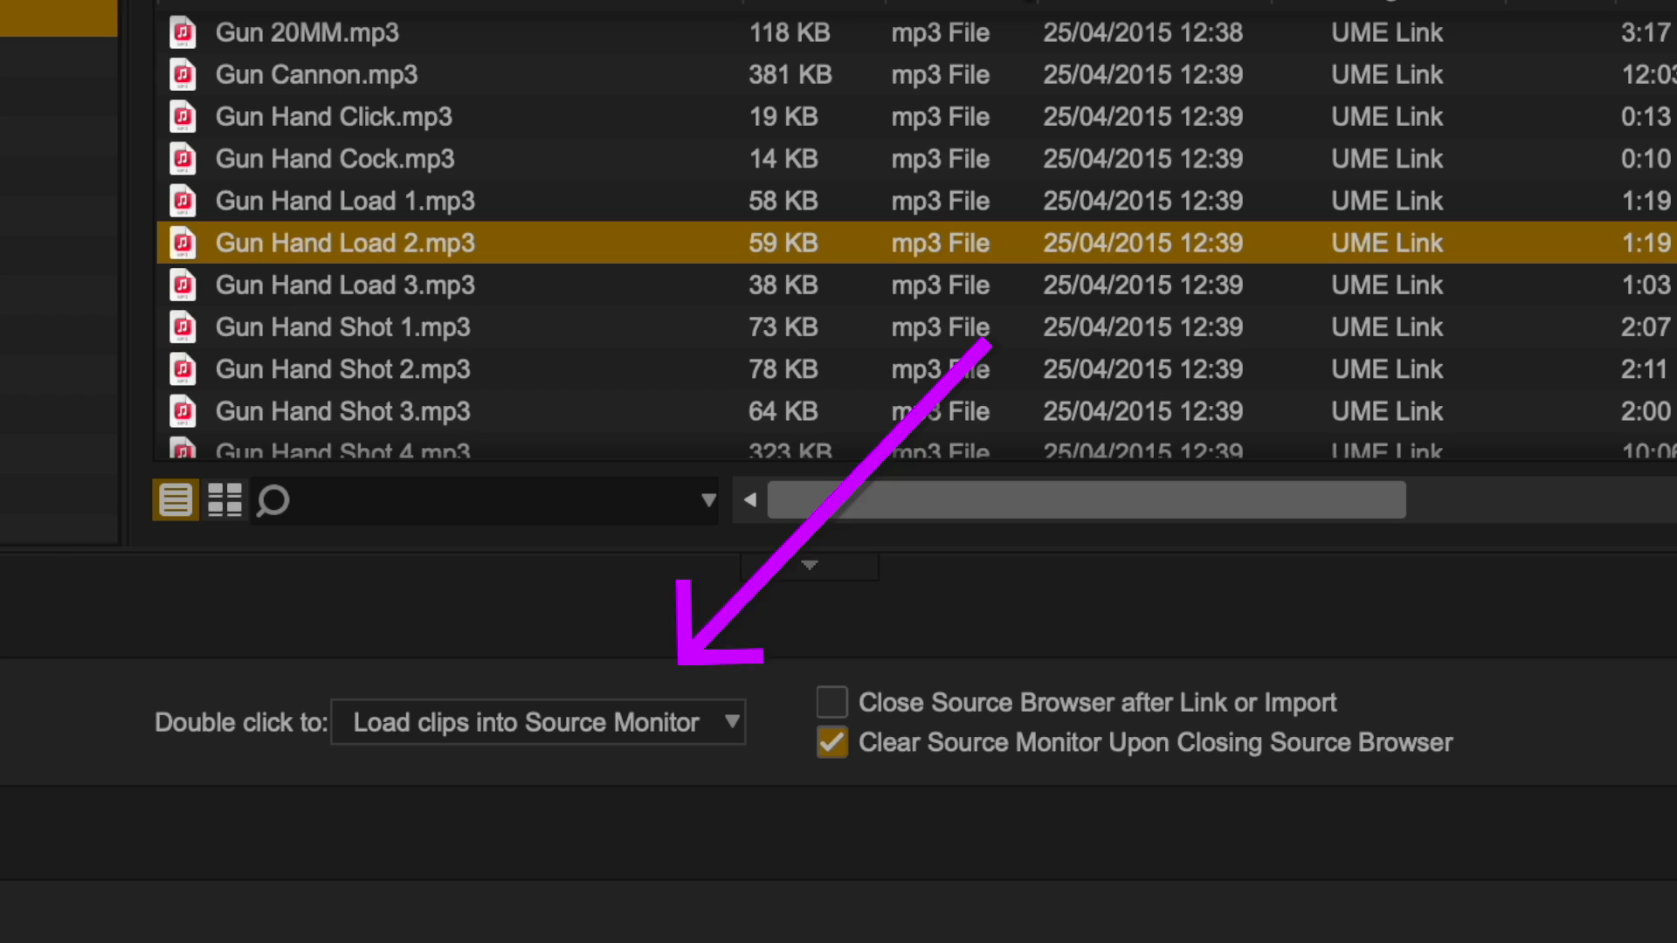
pyautogui.doubleClick(343, 243)
pyautogui.write('E')
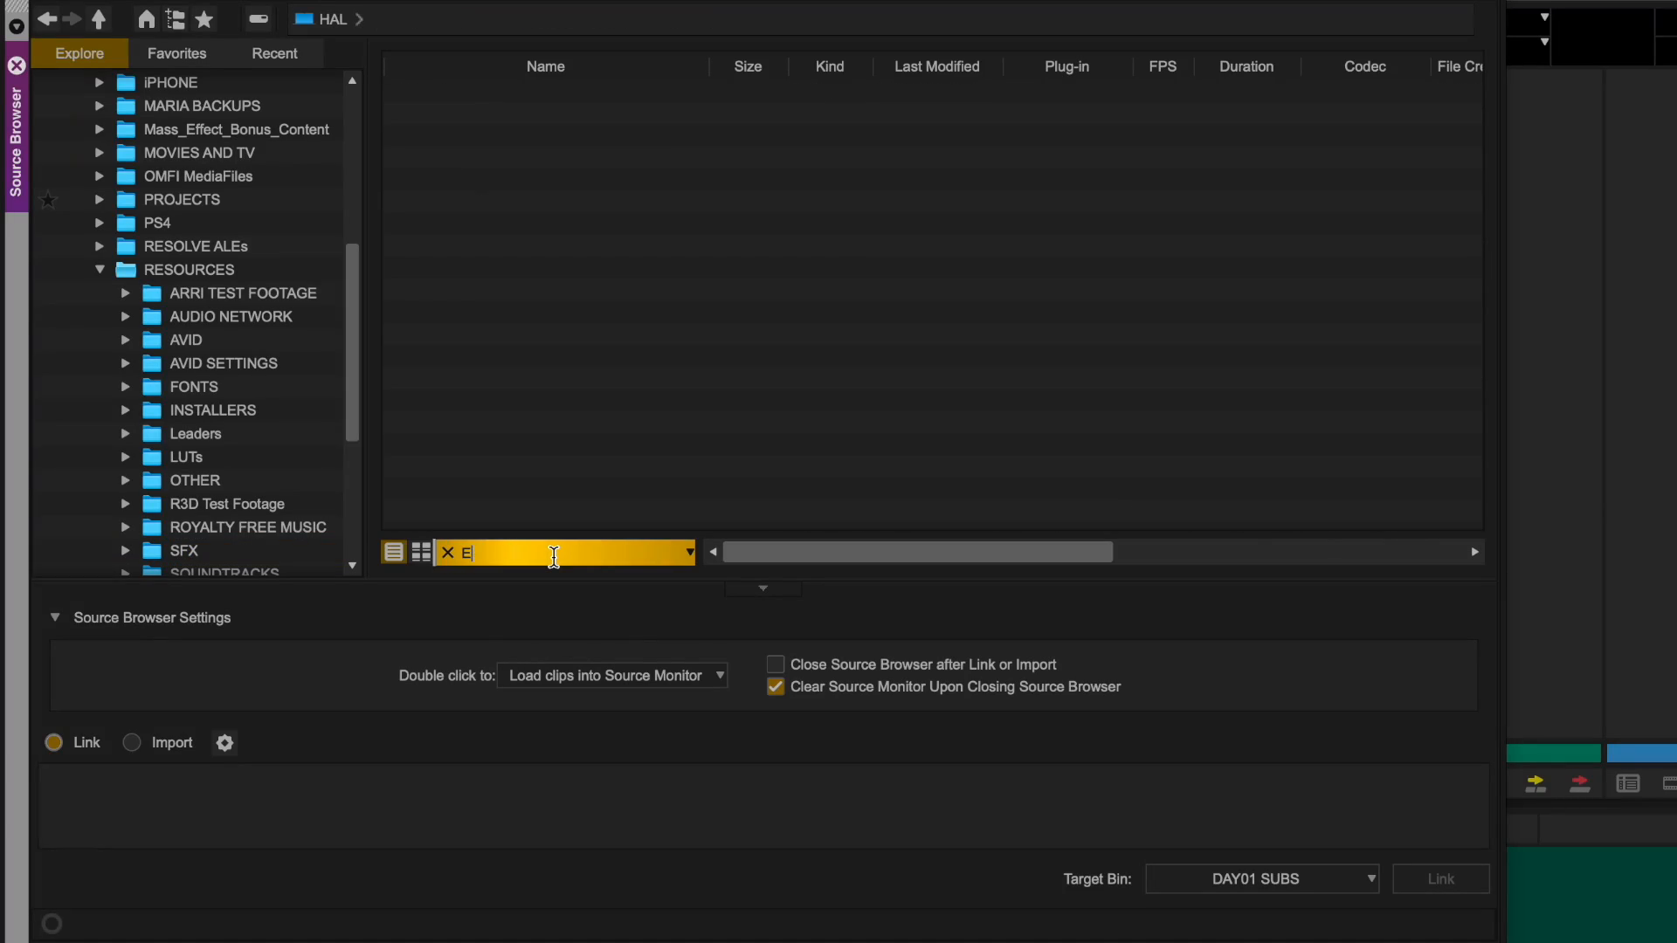
# Search for 'Explosion' and preview one of the explosion sound files
pyautogui.write('xplosion')
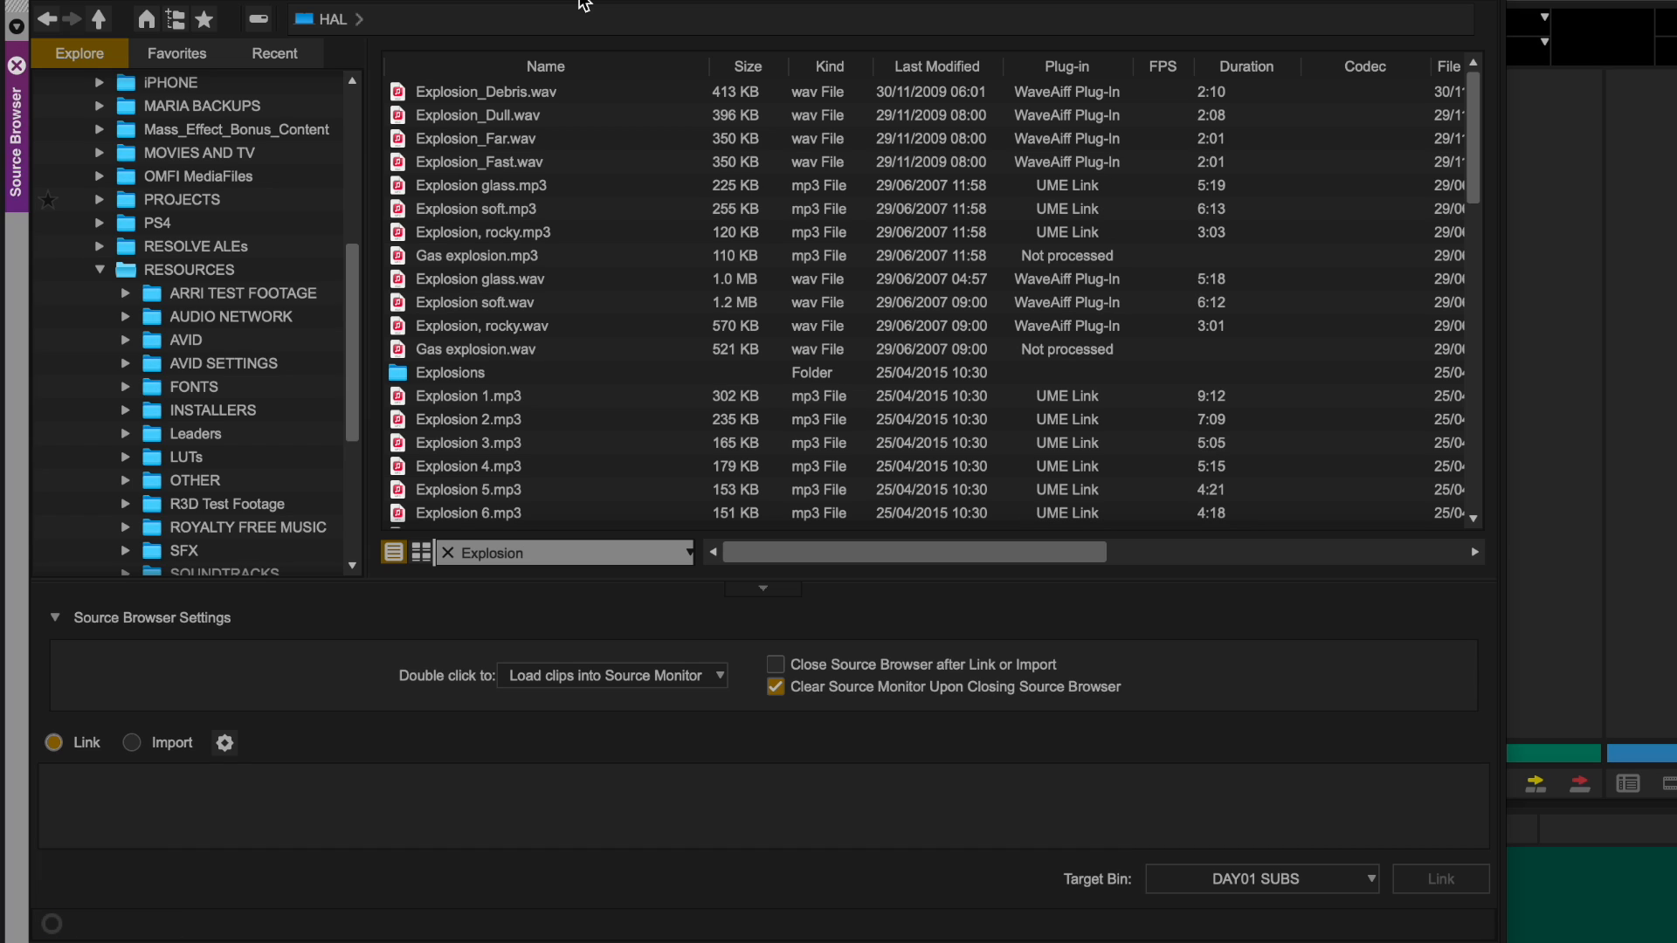
pyautogui.click(468, 397)
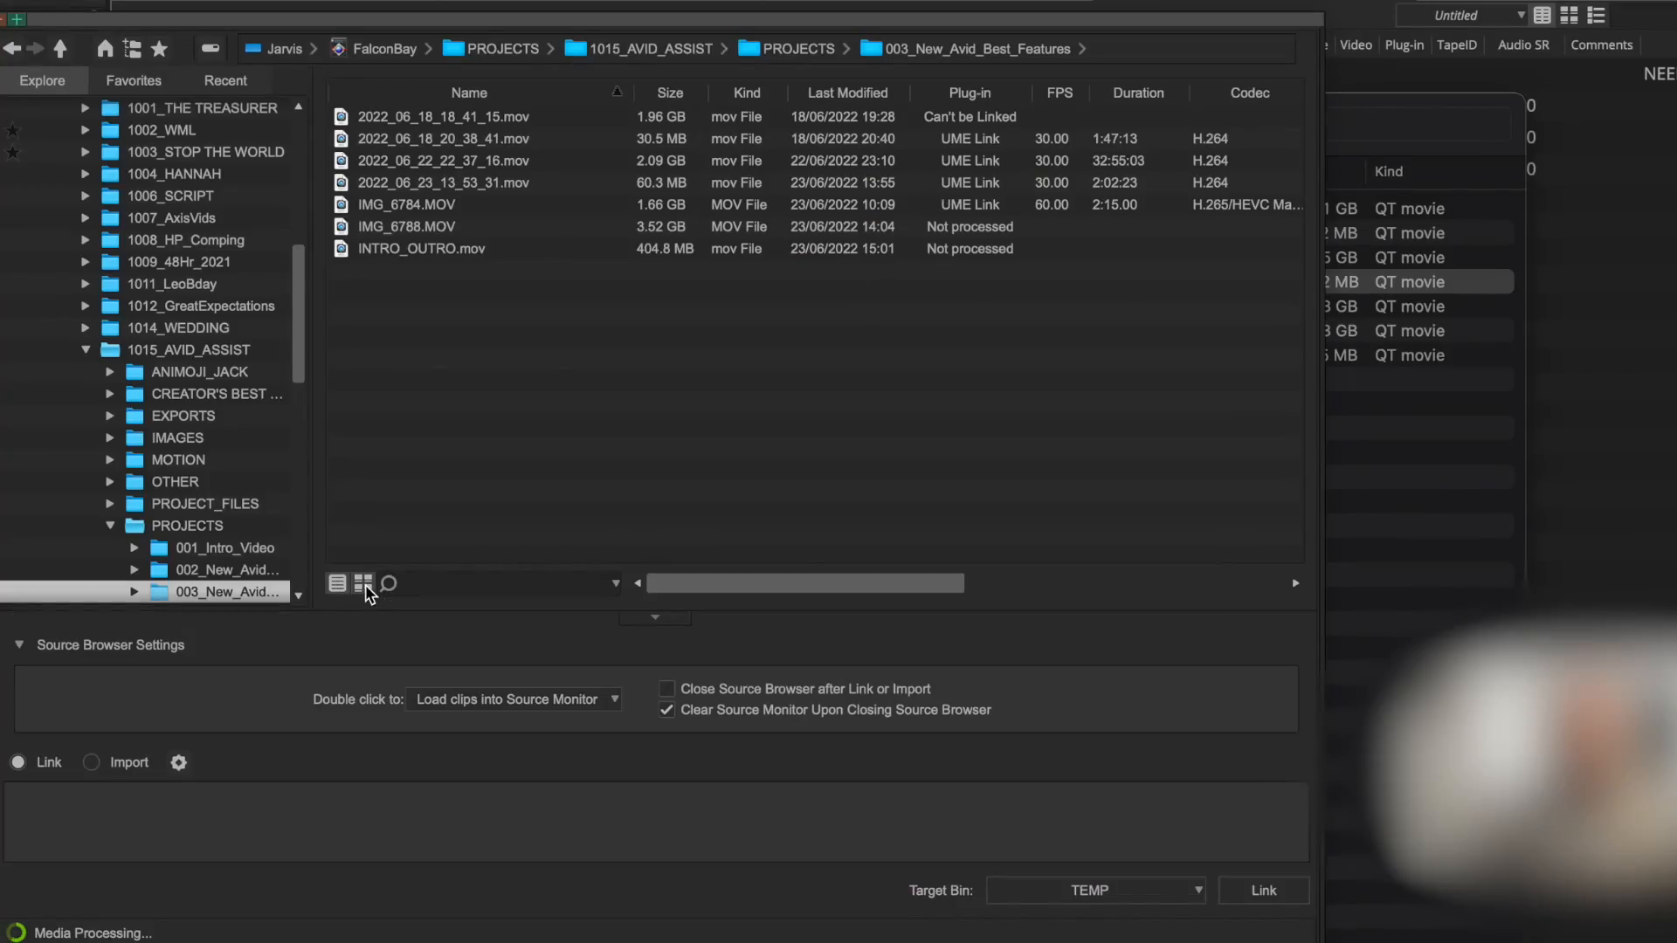
# Show the 003_New_Avid_Best_Features folder's clips as thumbnails in the Source Browser
pyautogui.click(362, 583)
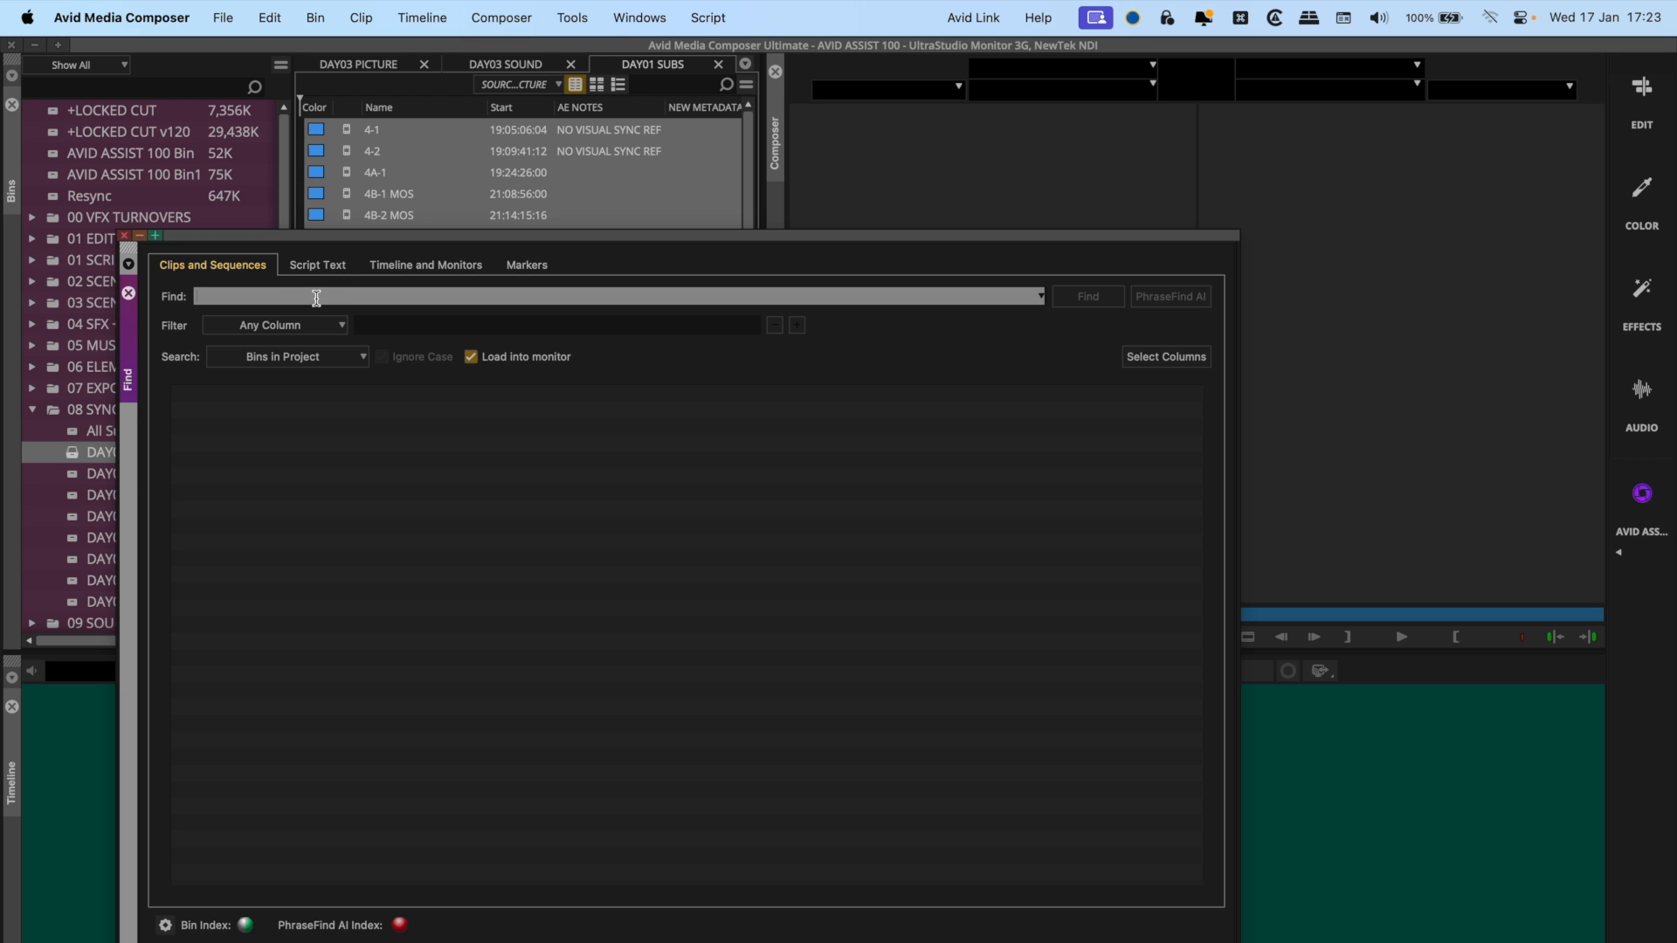
pyautogui.write('Mart')
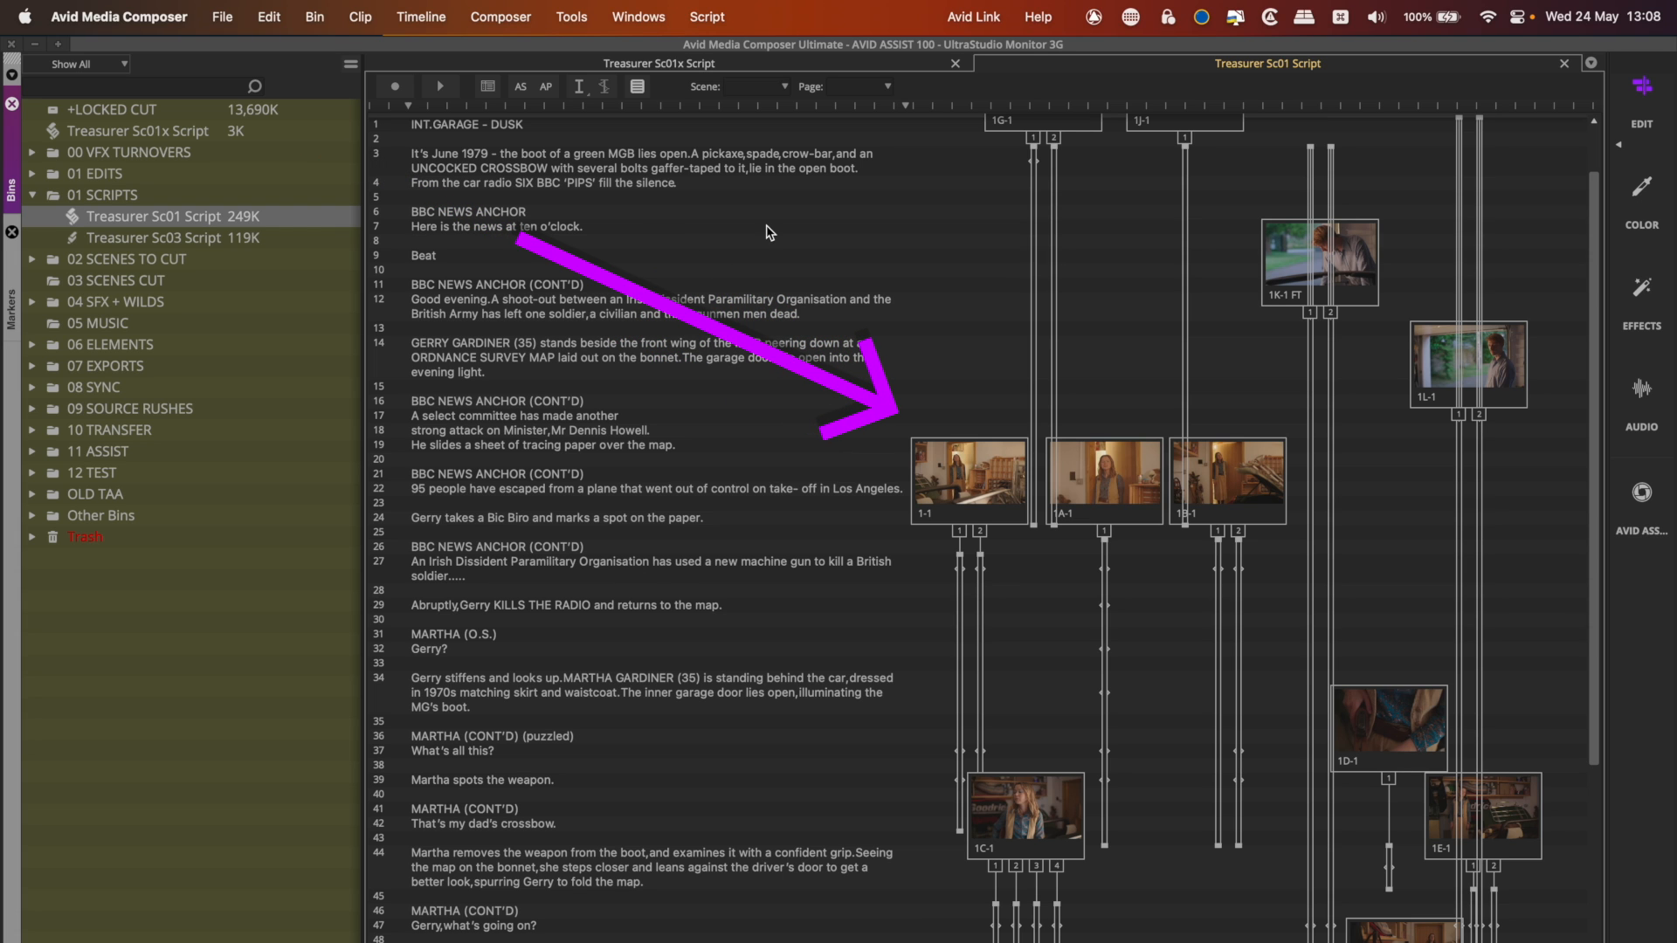
pyautogui.moveTo(684, 220)
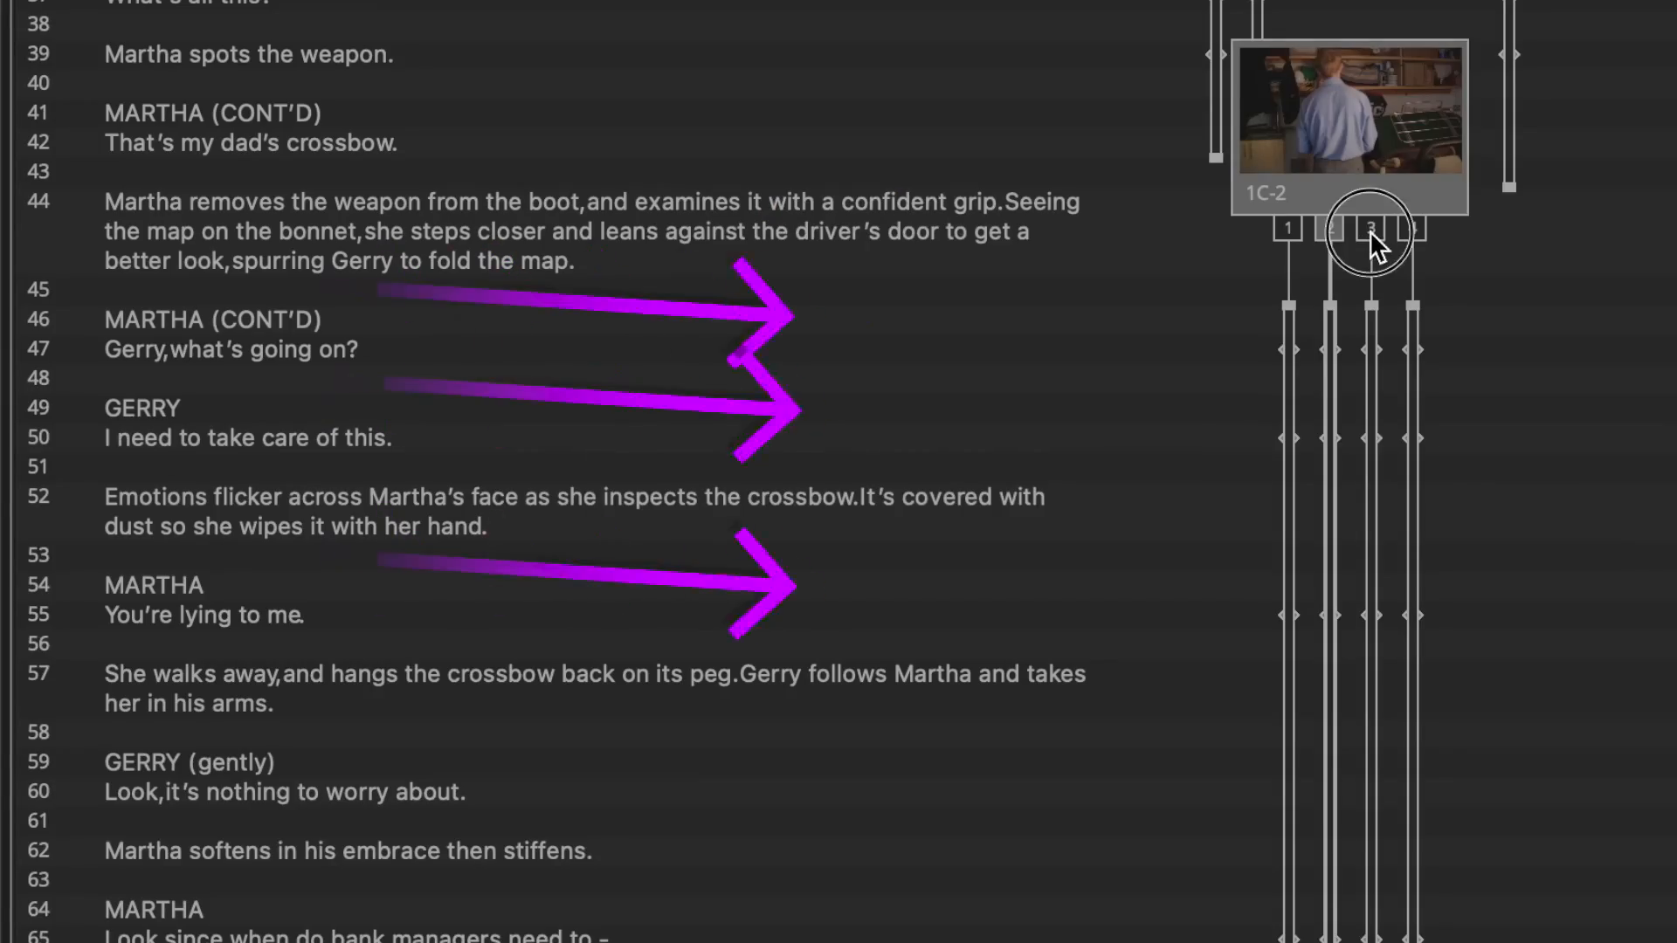
# Switch the 1C clip frame between takes and cue take 1C-1 at a script line
pyautogui.click(1411, 227)
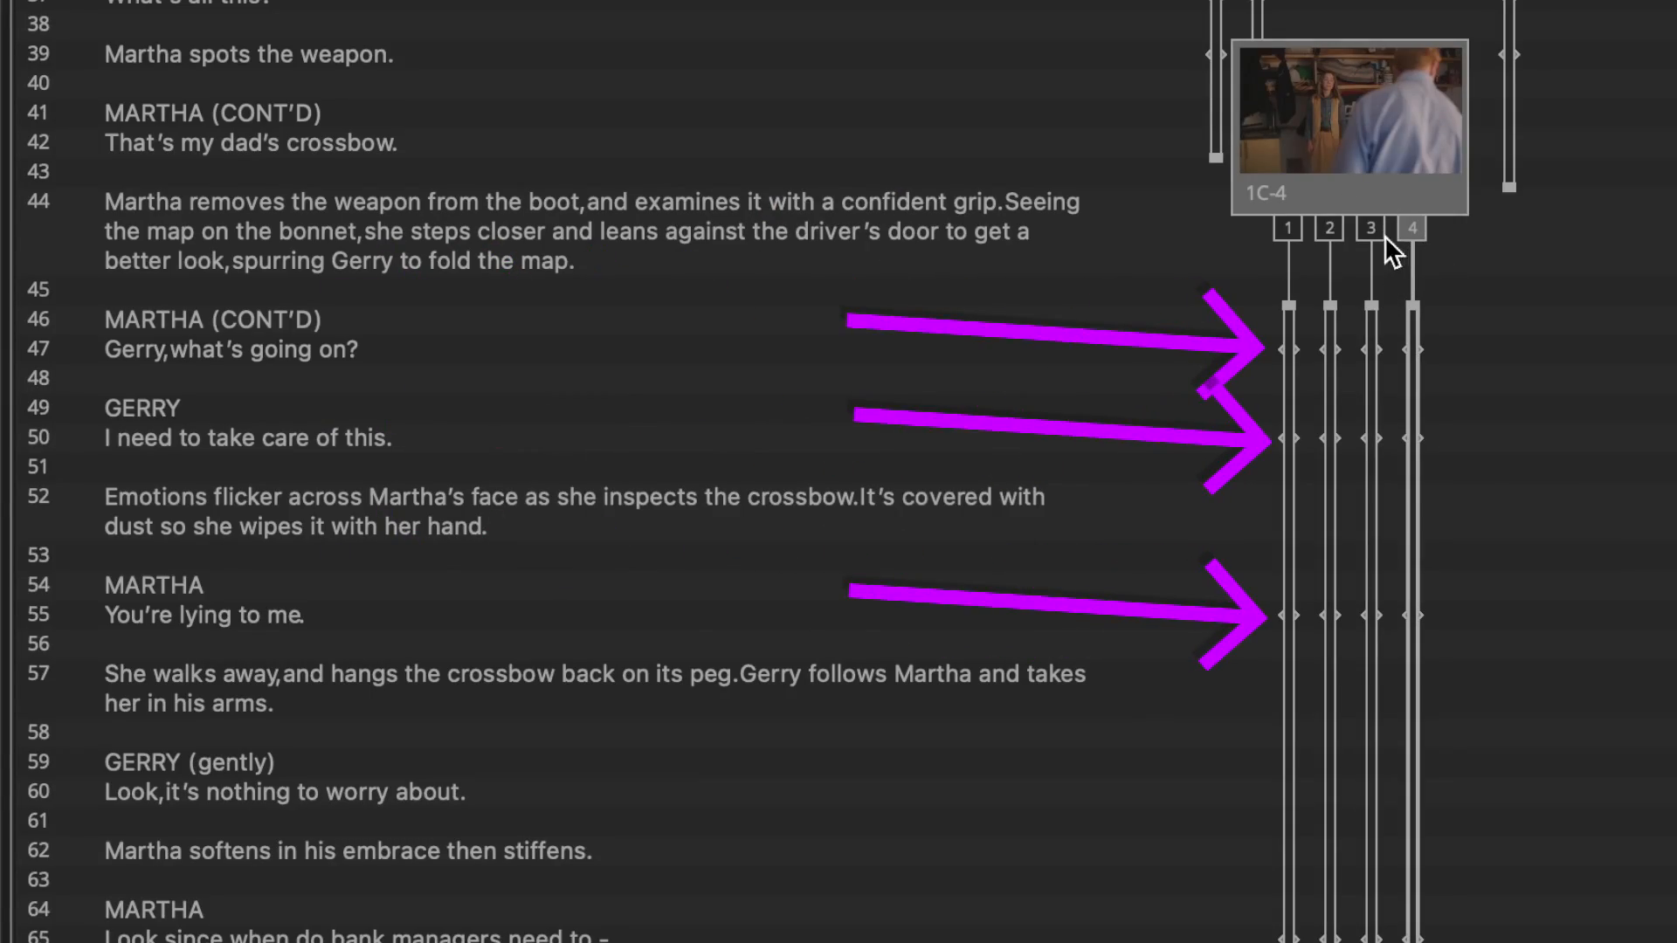
pyautogui.click(1287, 227)
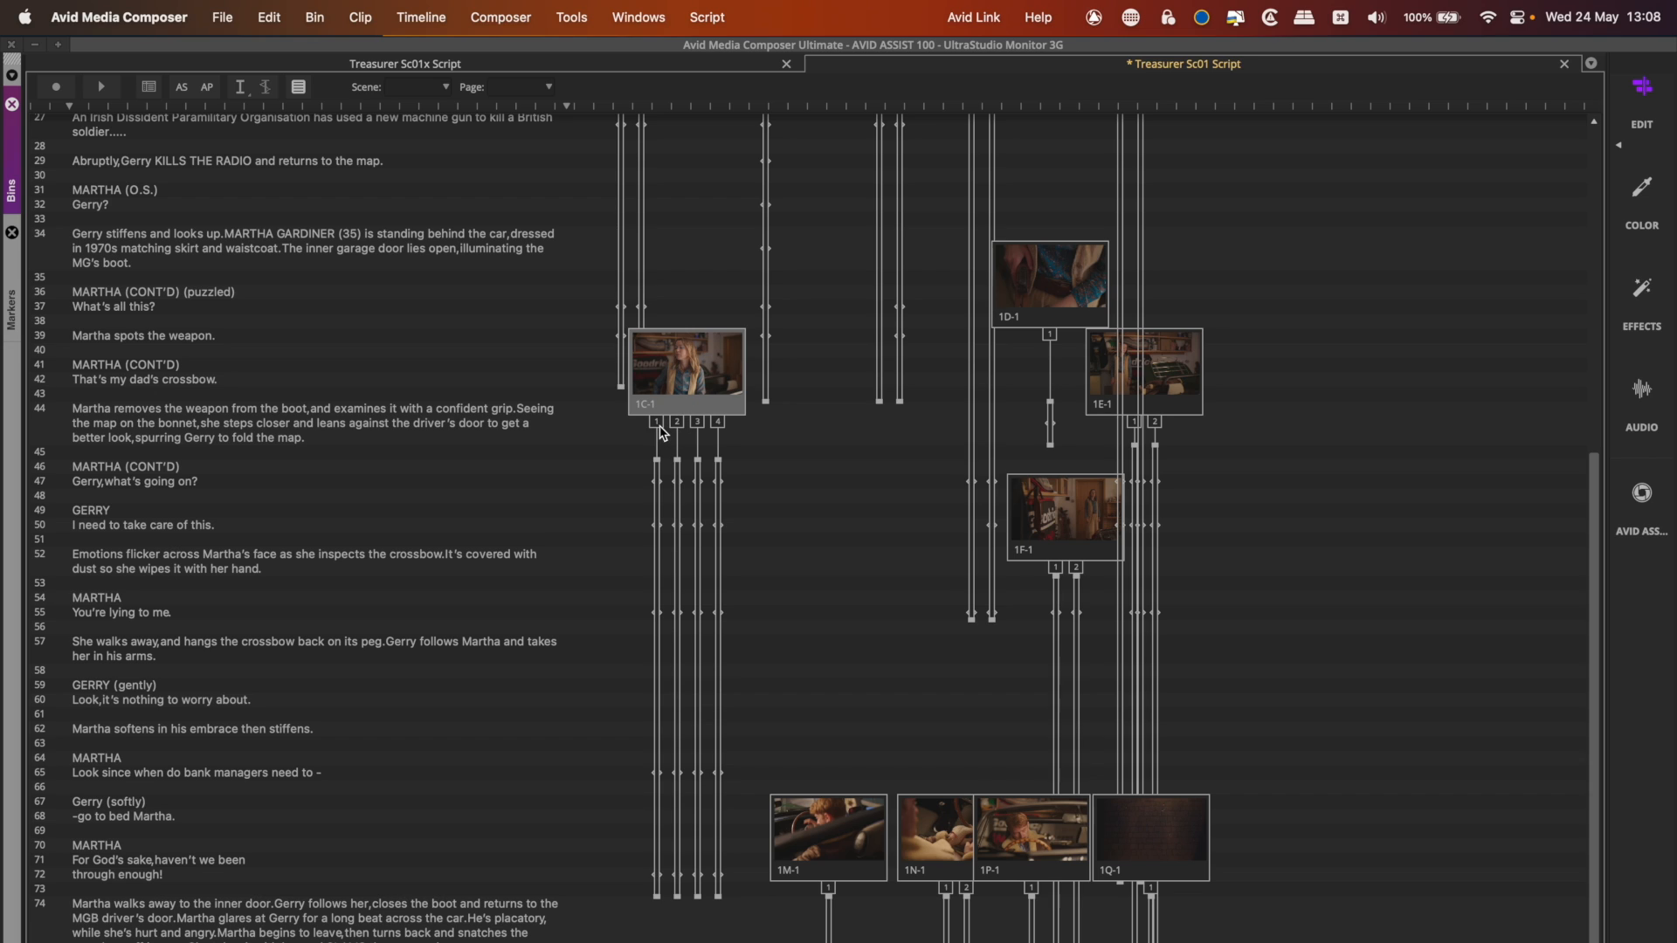
pyautogui.click(716, 423)
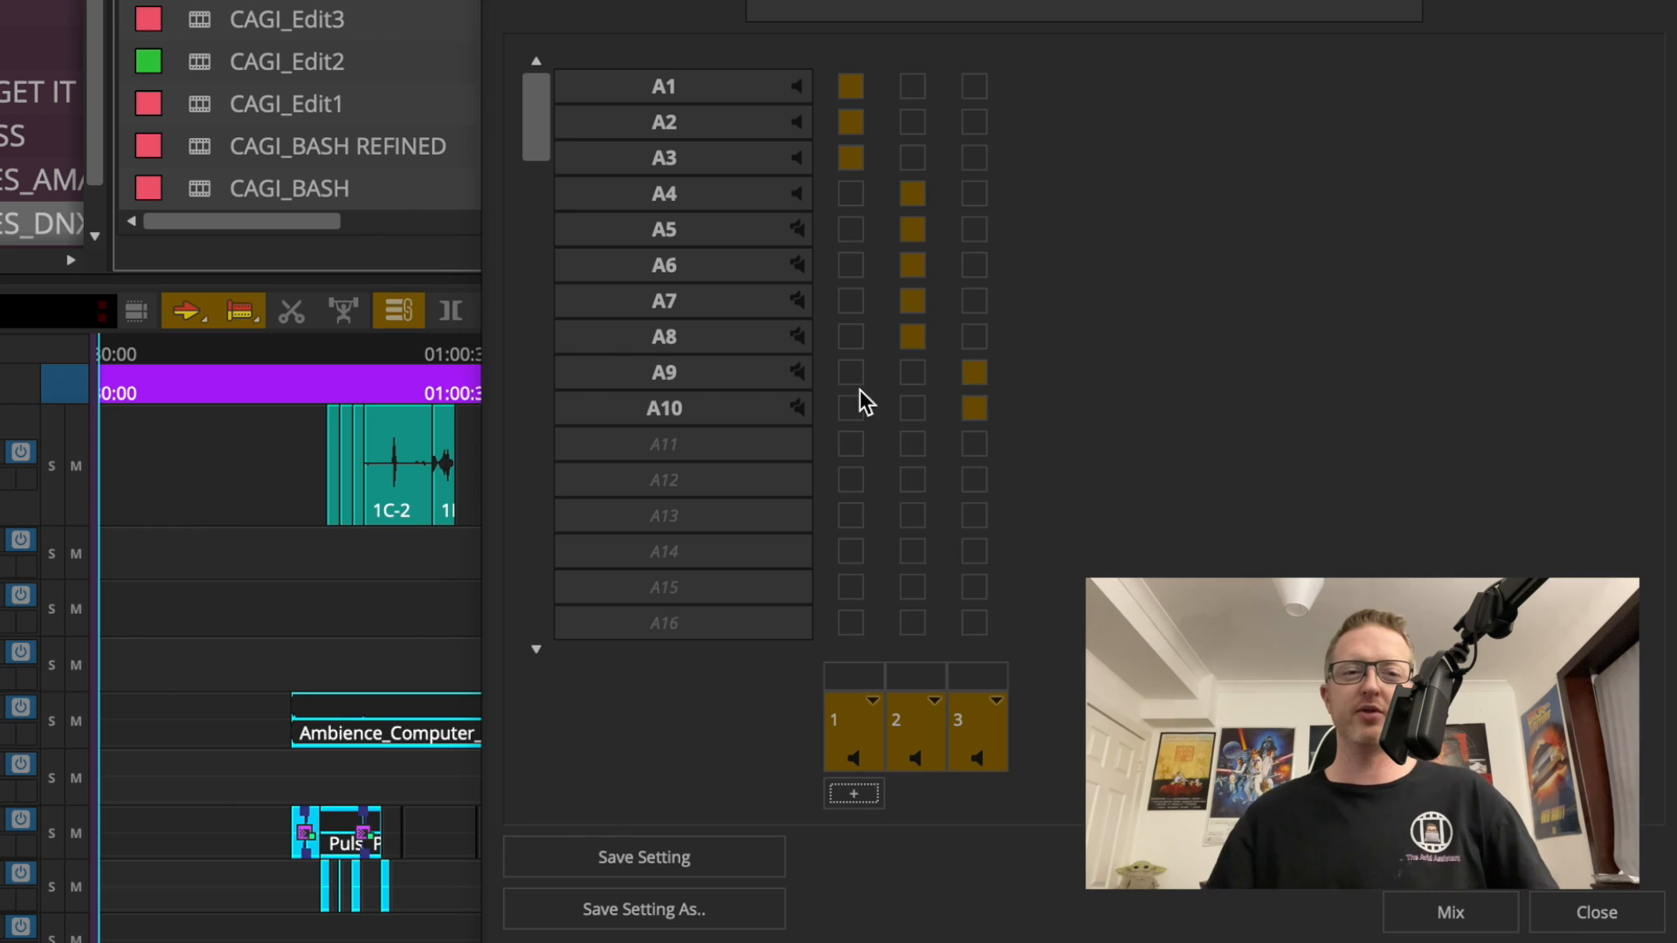
pyautogui.click(1595, 912)
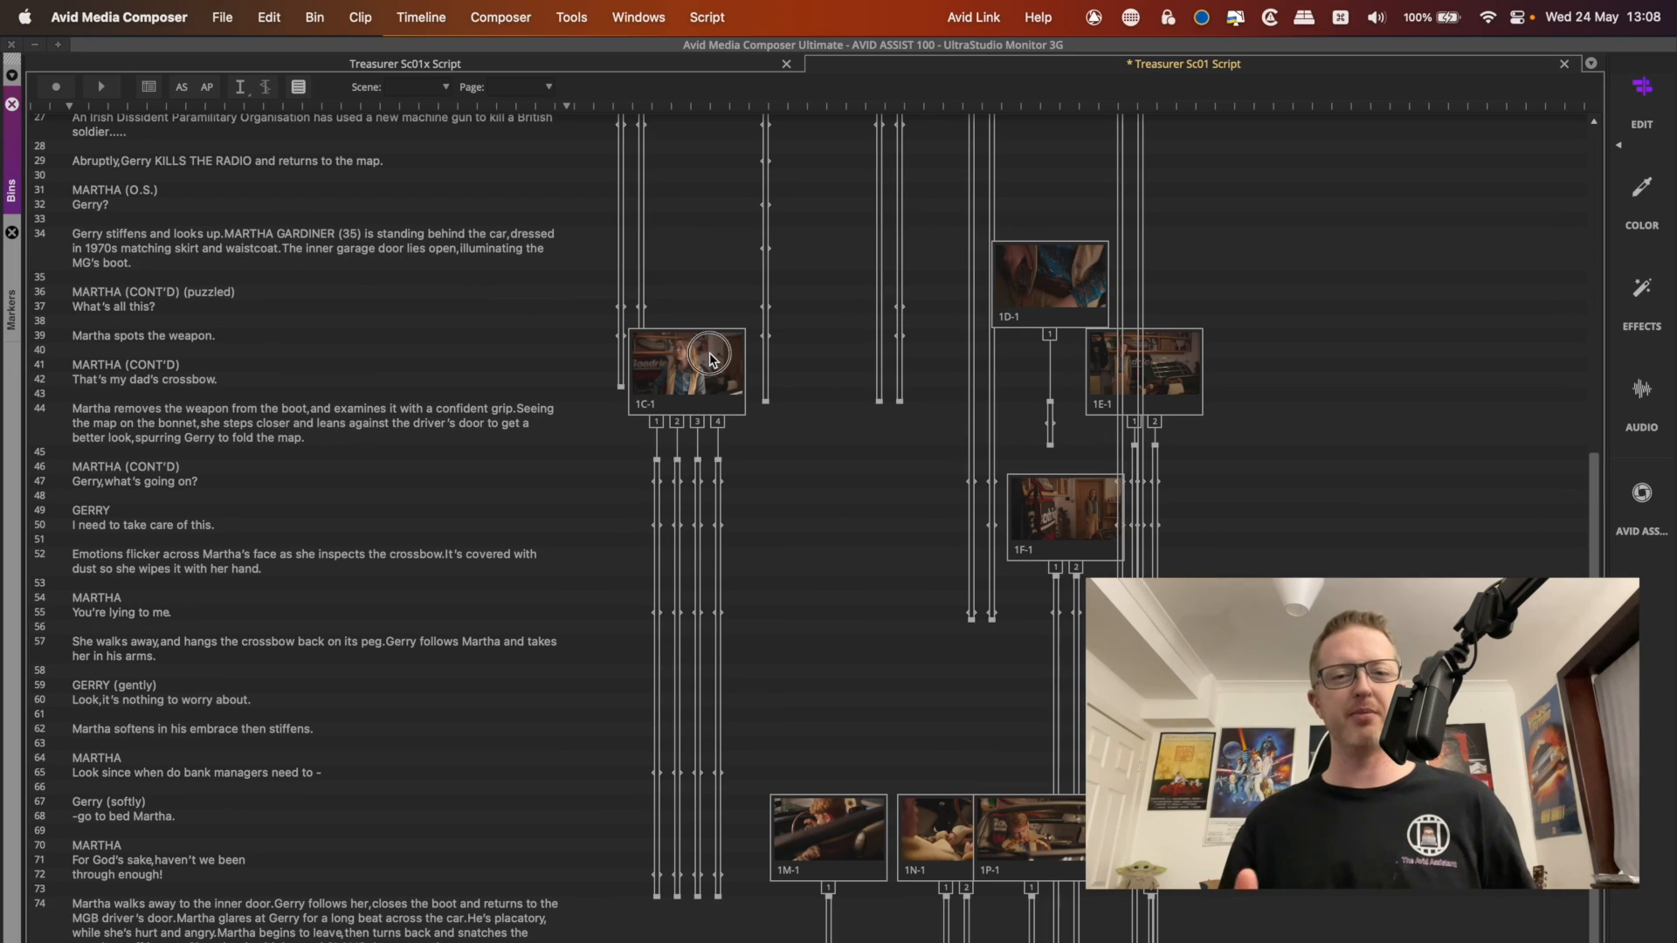